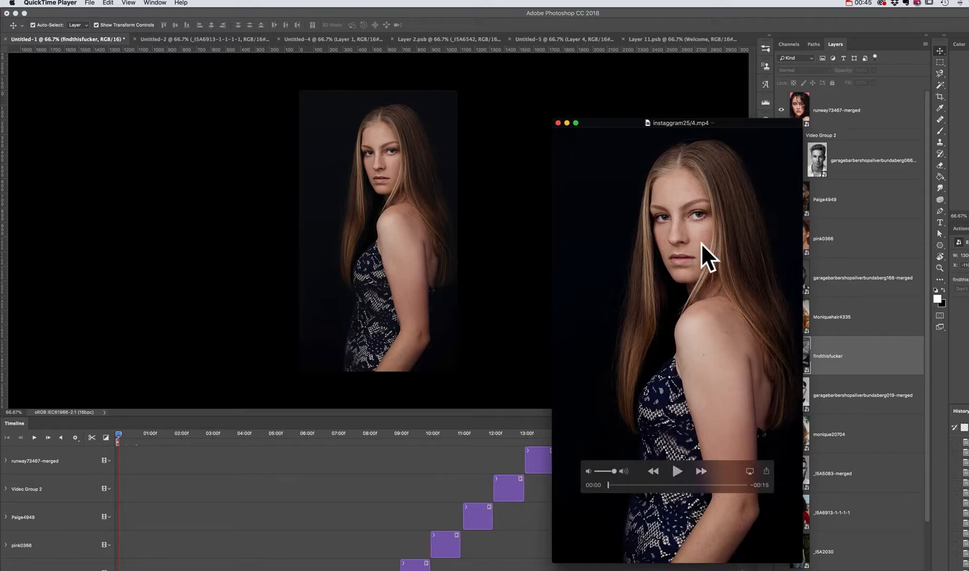
mouse_move(702, 438)
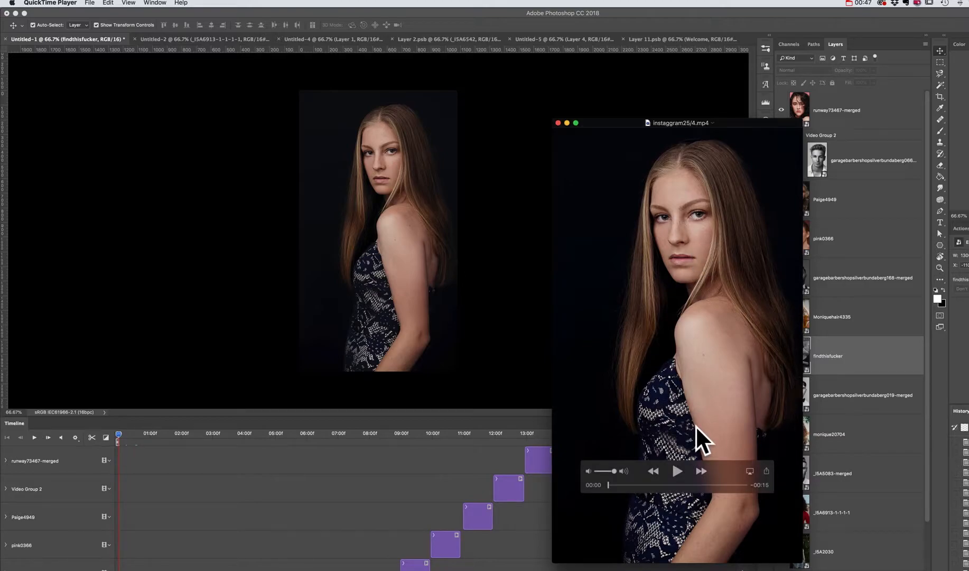
mouse_move(702, 442)
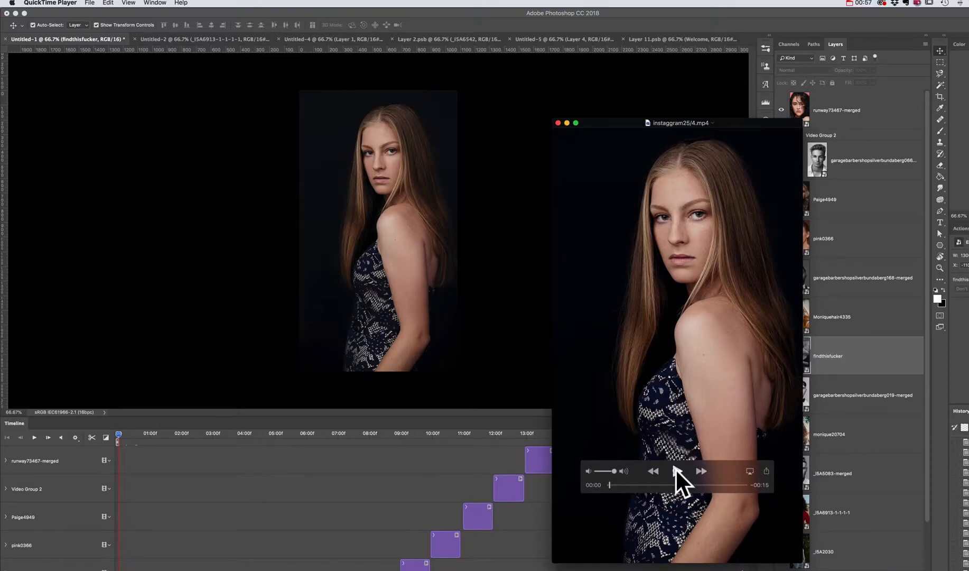
Play instagram25/4.mp4 through in QuickTime Player, then close the player window
click(675, 471)
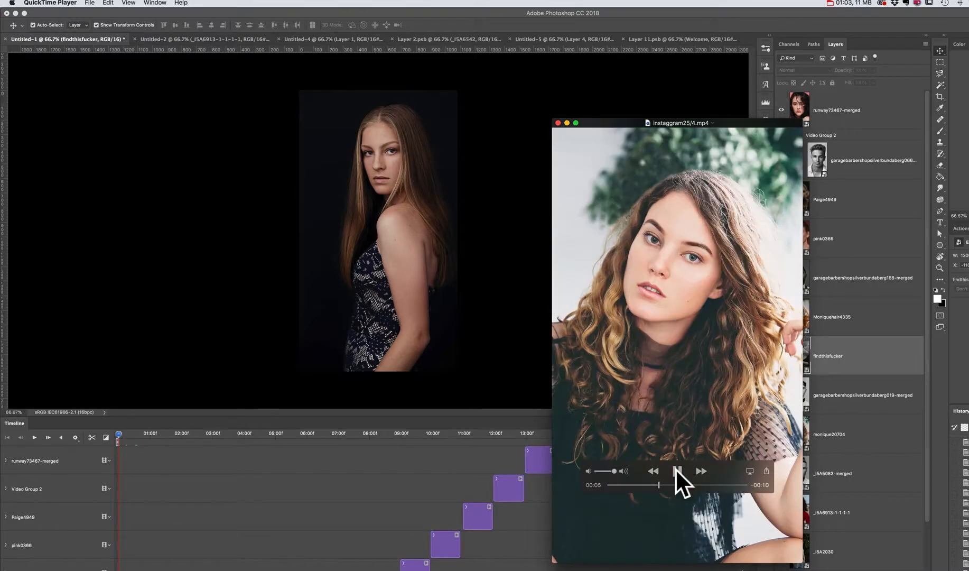
click(676, 472)
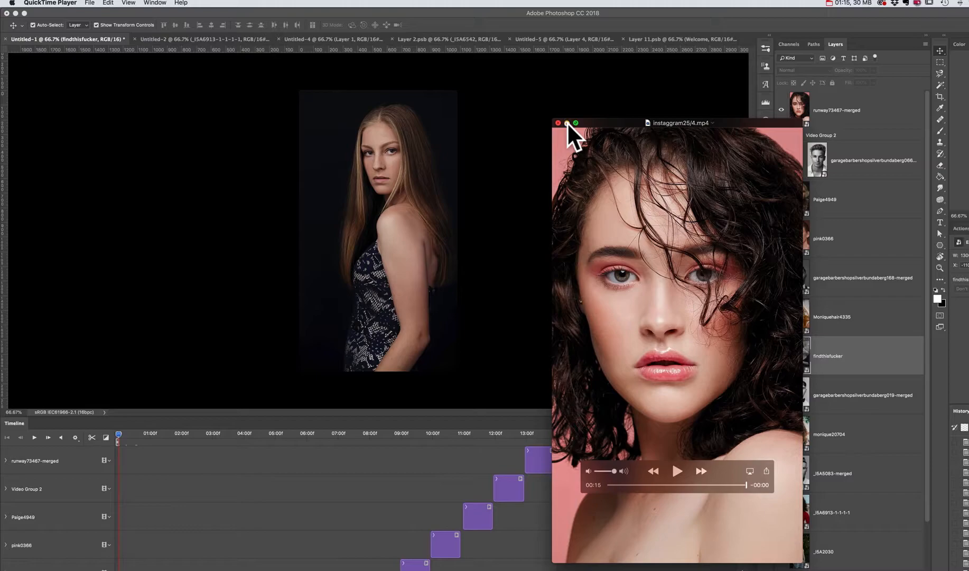
click(558, 123)
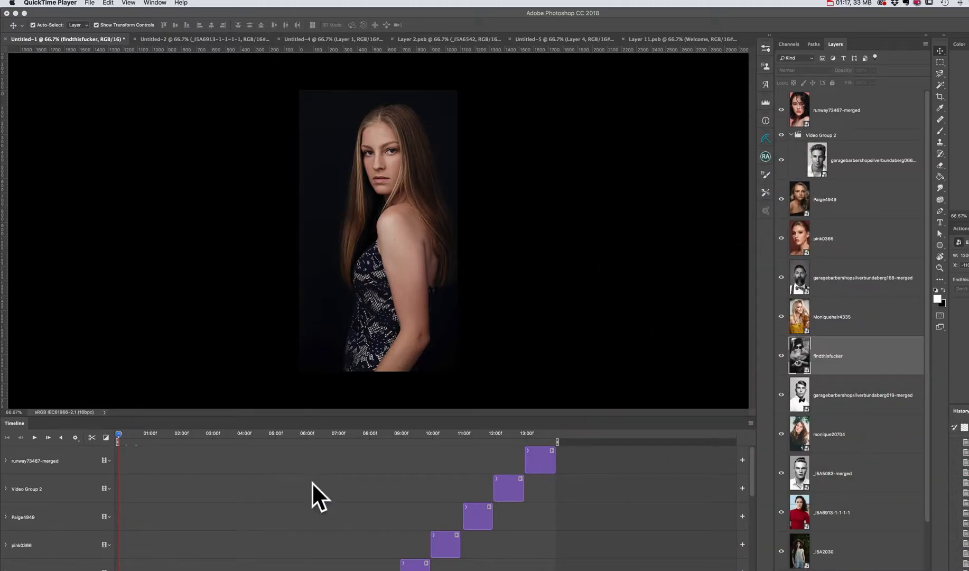
Review the lowest timeline tracks and select the _ISA3992 clip to show the curly-haired portrait
scroll(down, 3)
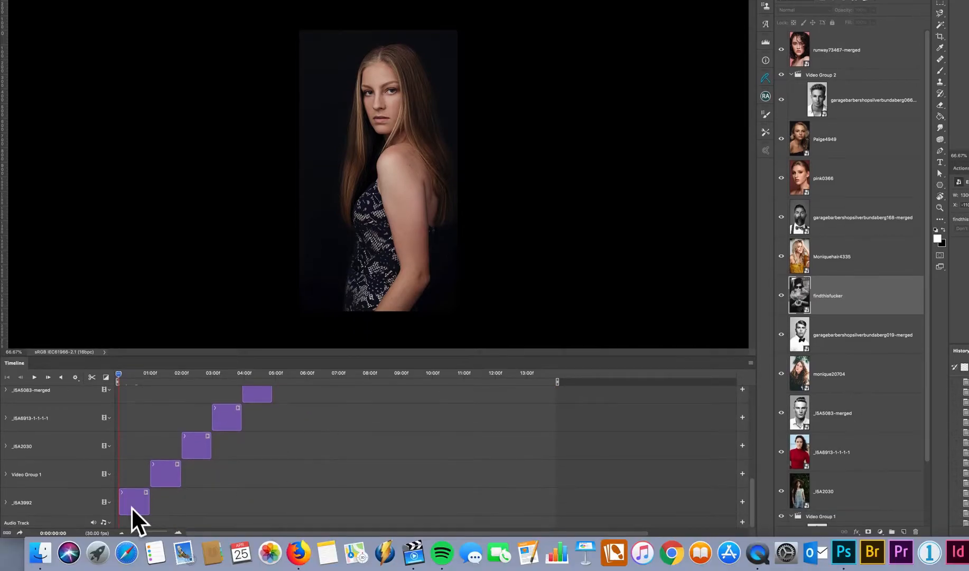
click(133, 501)
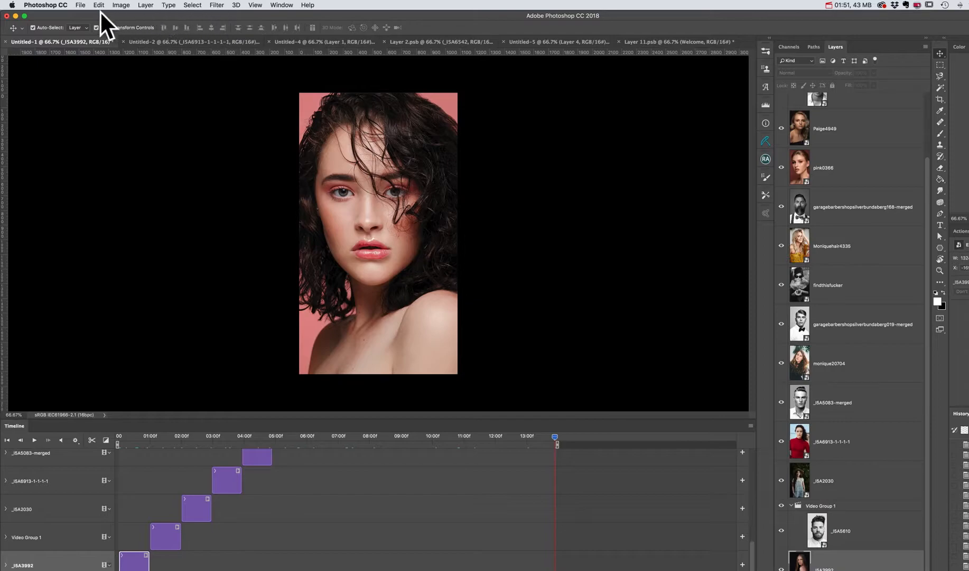
Create Untitled-6 from the instagramstory preset: 1080x1920 px, 300 ppi, transparent
click(80, 5)
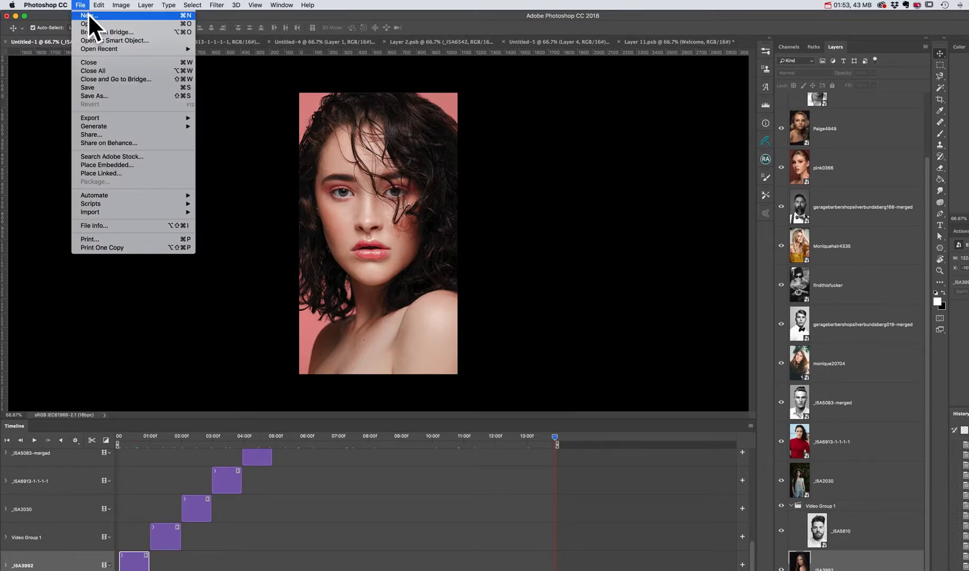
click(88, 16)
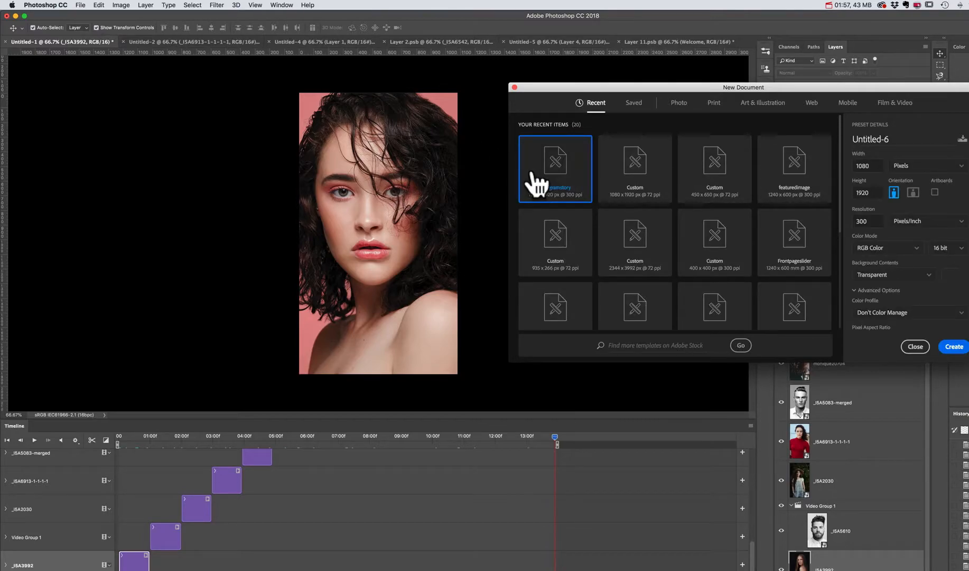
mouse_move(553, 176)
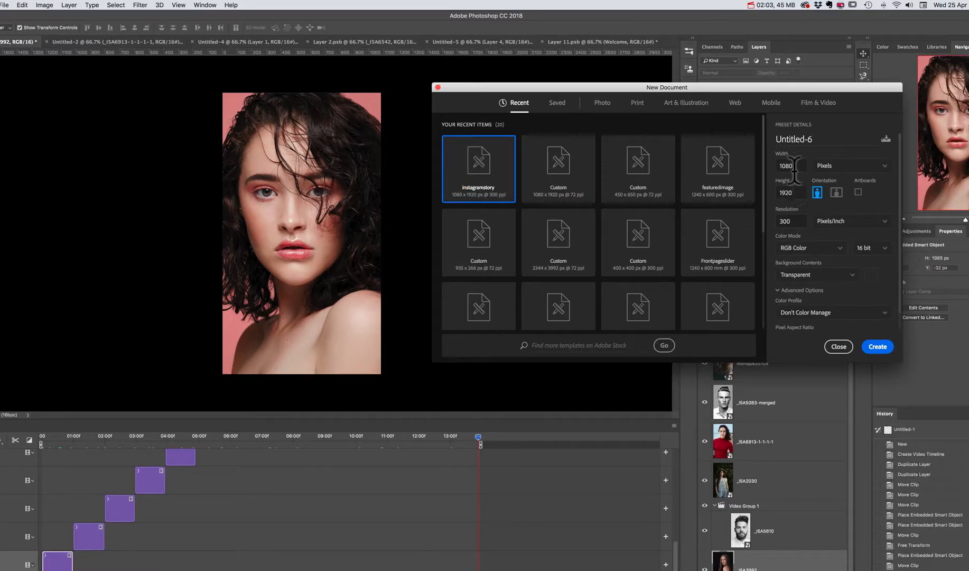
mouse_move(803, 220)
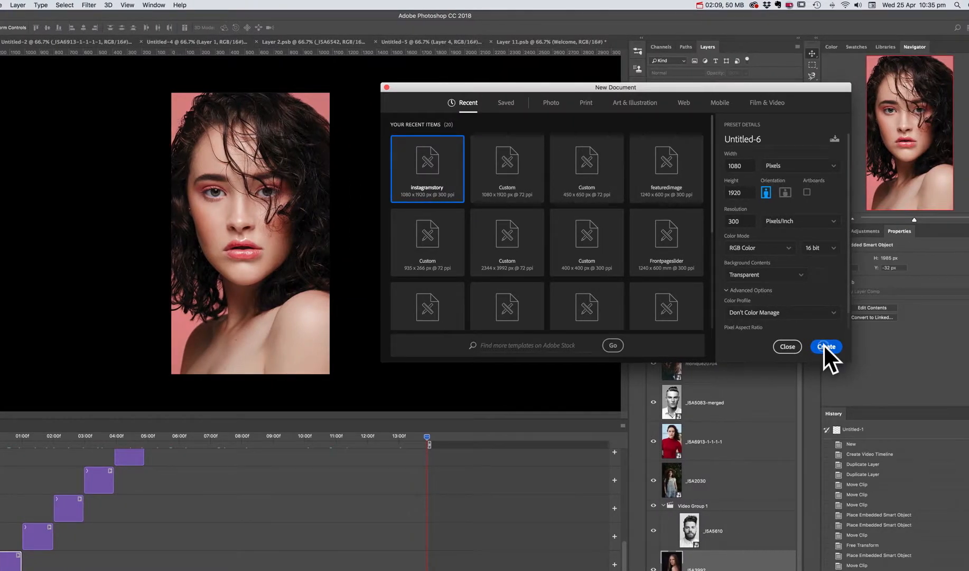
click(825, 347)
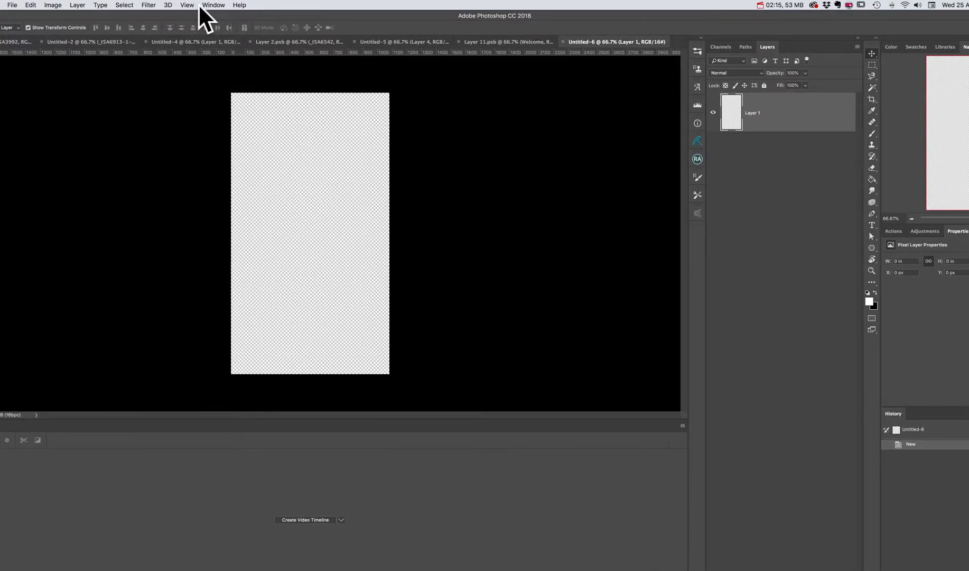
Create a video timeline for Untitled-6 with Layer 1 as its single clip
click(212, 6)
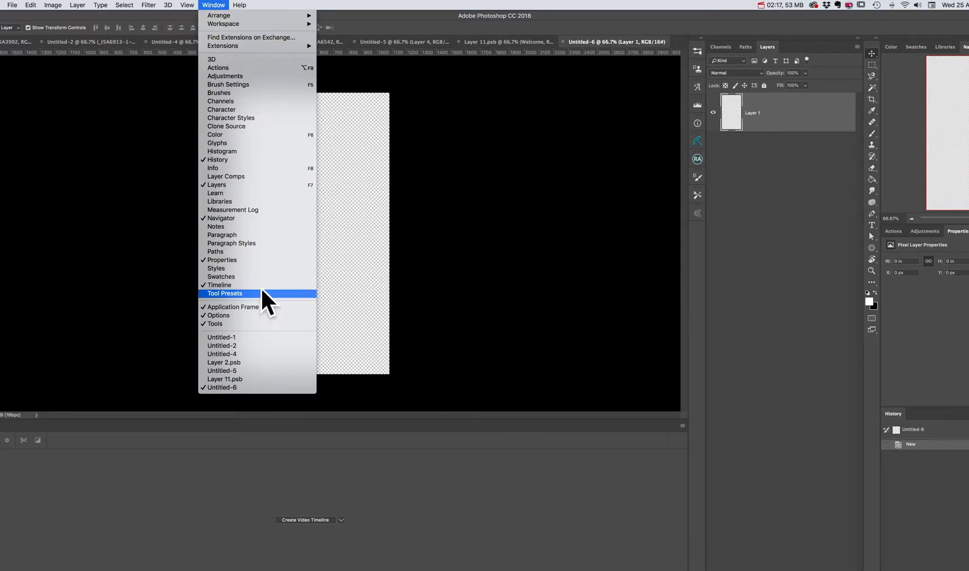
mouse_move(235, 285)
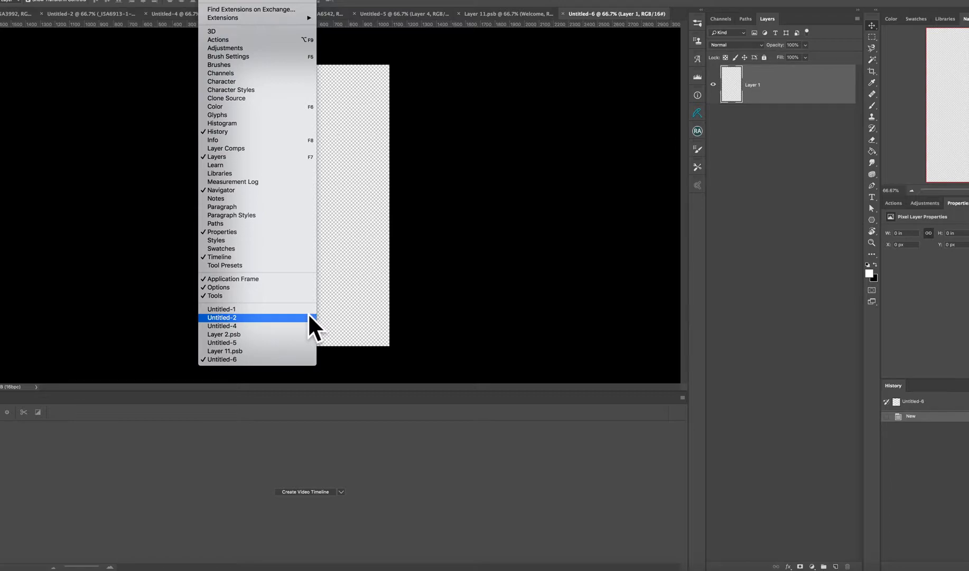
click(304, 491)
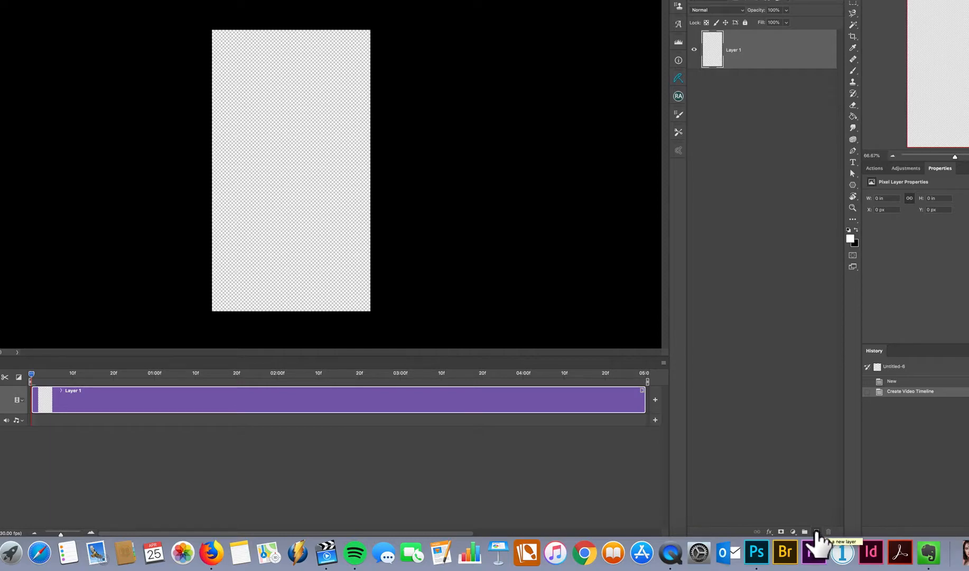
Add empty layers so the document holds Layer 1 through Layer 4 as stacked clips
click(816, 532)
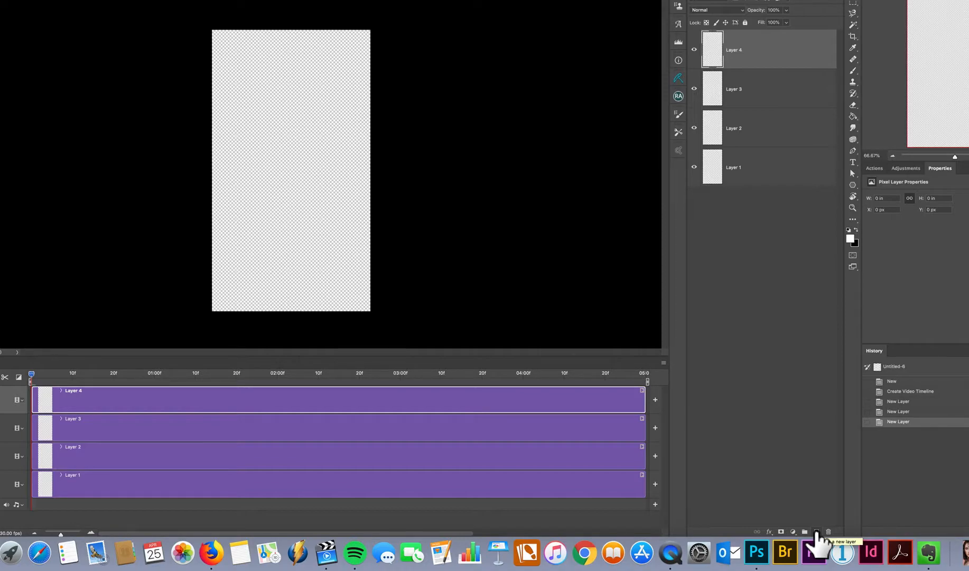
mouse_move(742, 526)
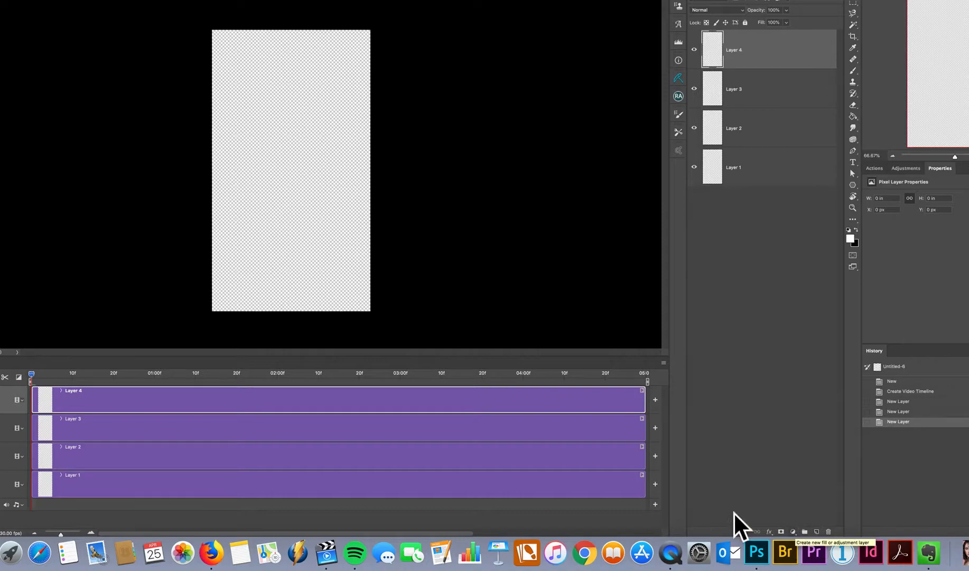
mouse_move(686, 257)
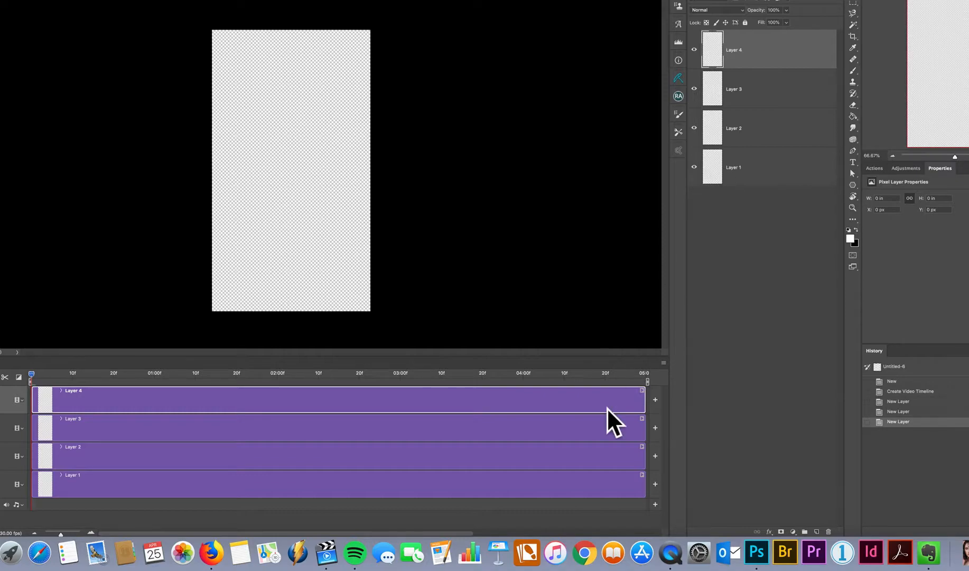
Convert each of the four empty layers into an embedded smart object
click(734, 167)
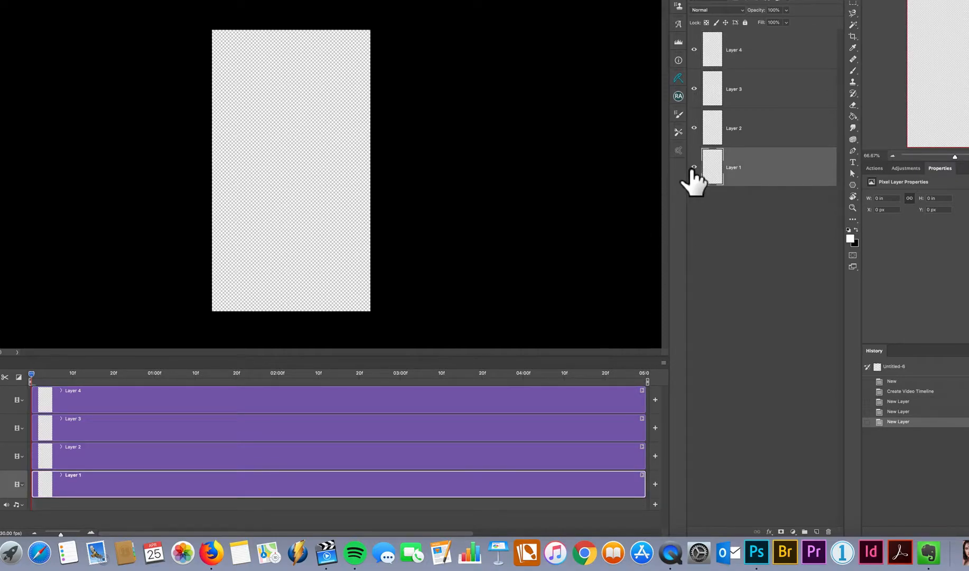
right_click(711, 167)
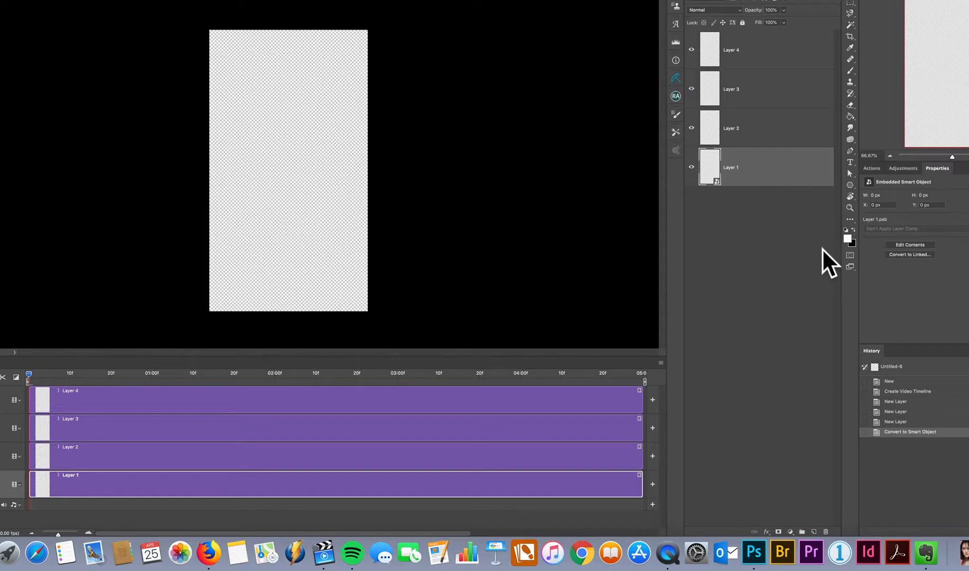
right_click(733, 128)
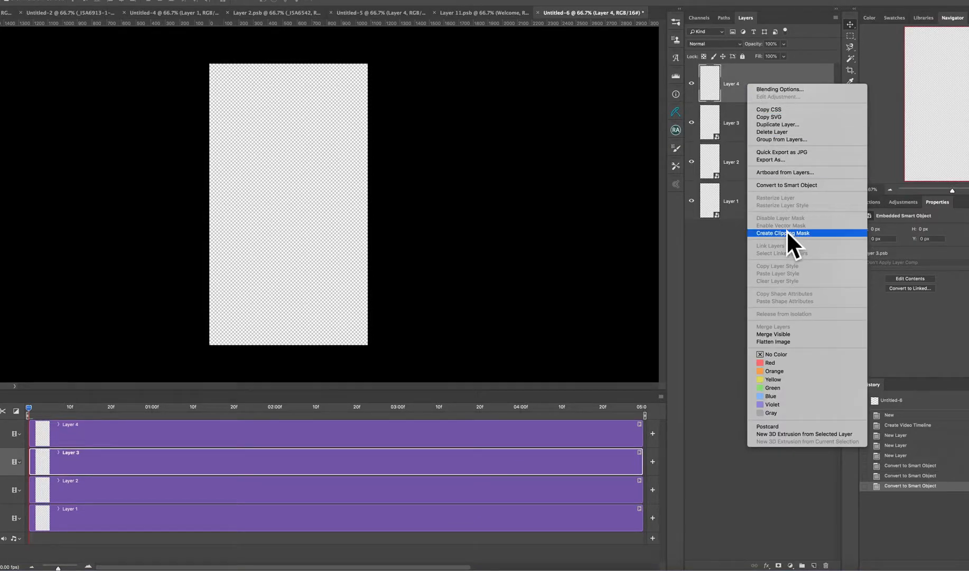
click(783, 234)
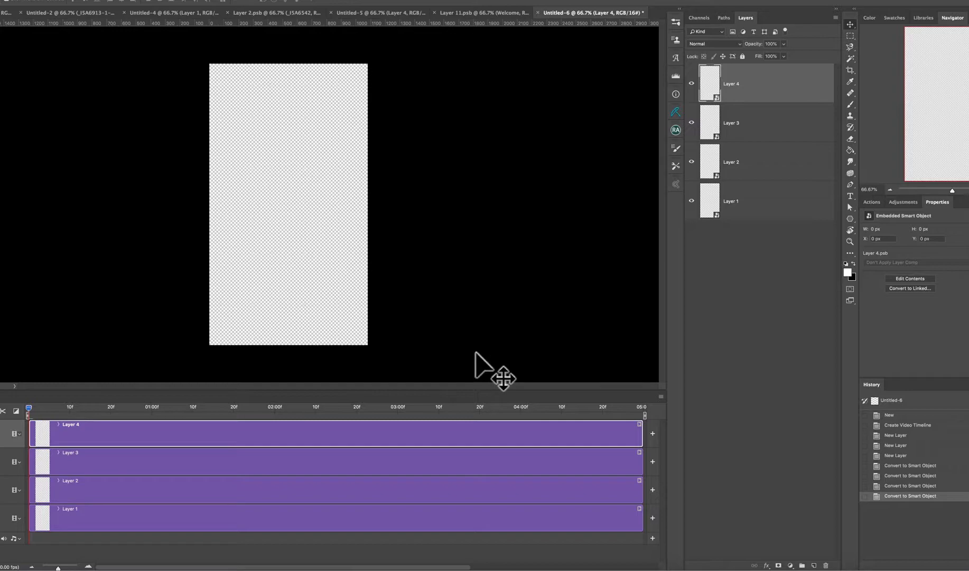
mouse_move(401, 454)
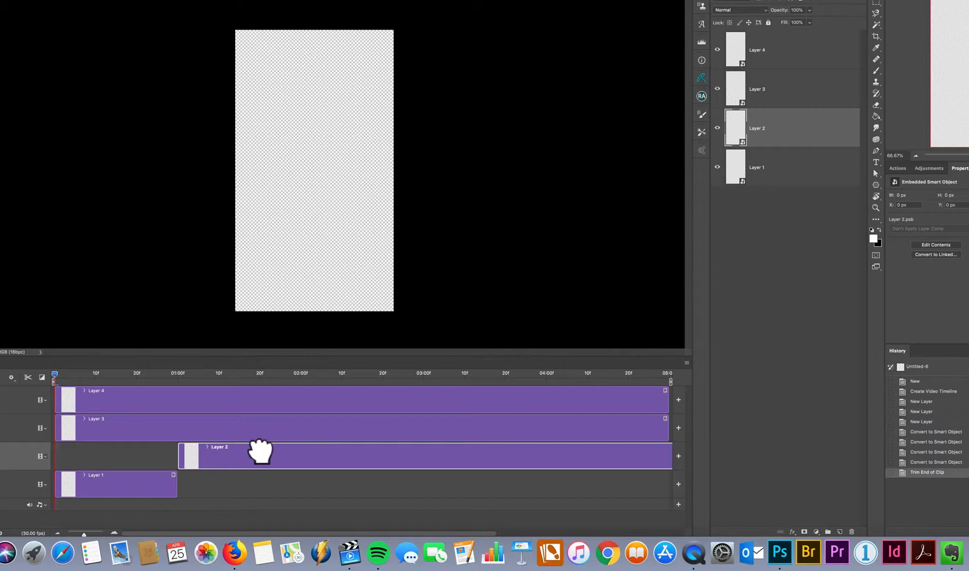
Trim Layer 2's and Layer 3's clips shorter and stagger Layer 2 to start after Layer 1
drag(260, 456, 321, 456)
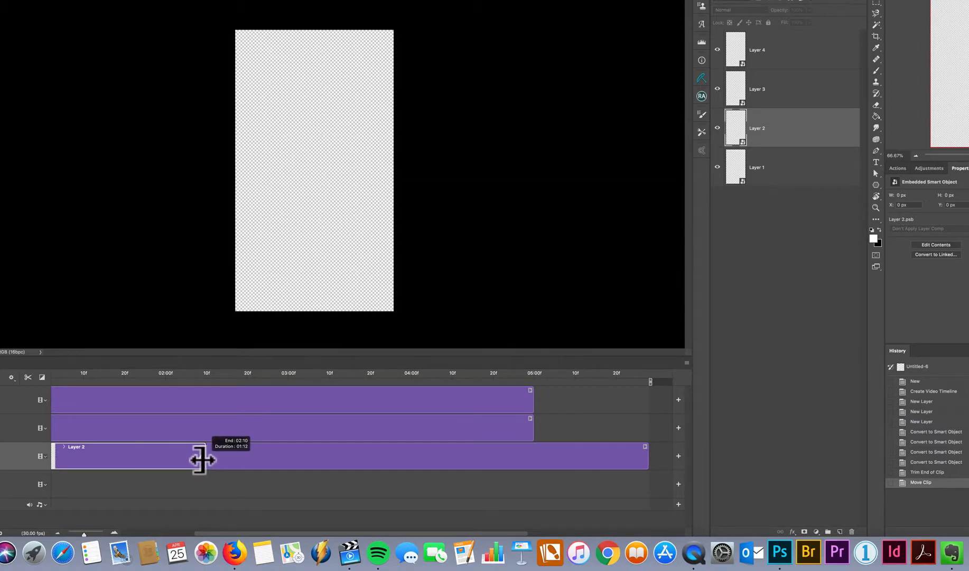
drag(201, 457, 183, 457)
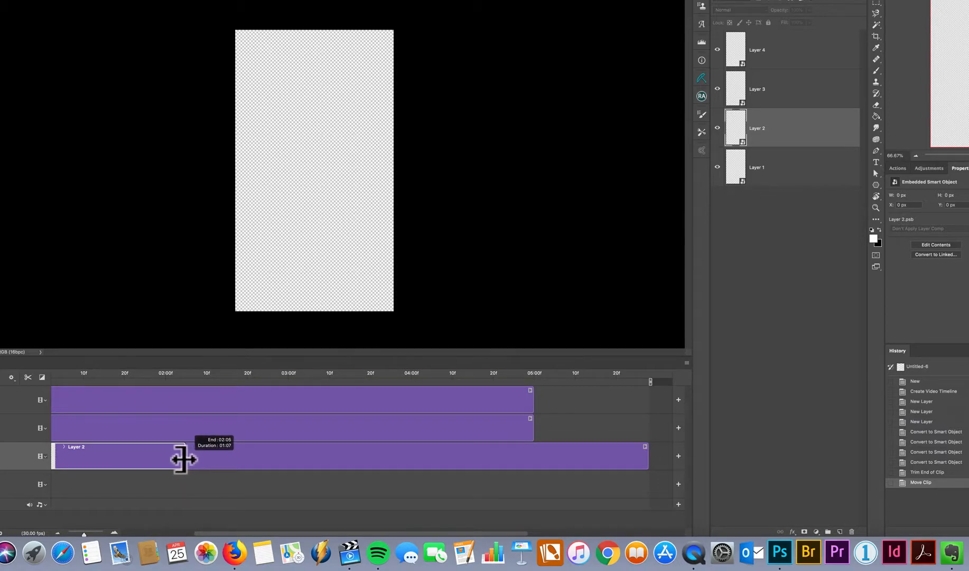
drag(185, 458, 167, 459)
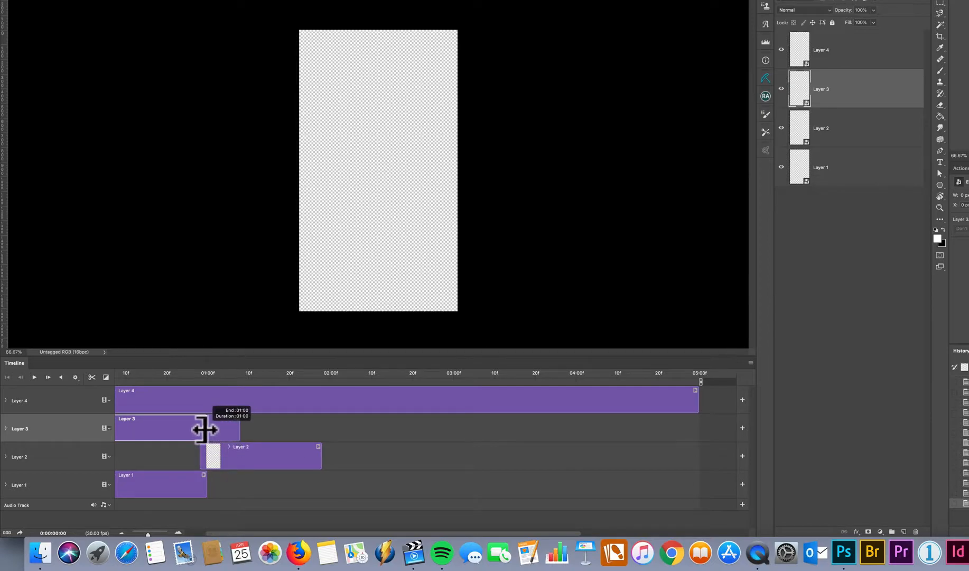
drag(173, 428, 384, 428)
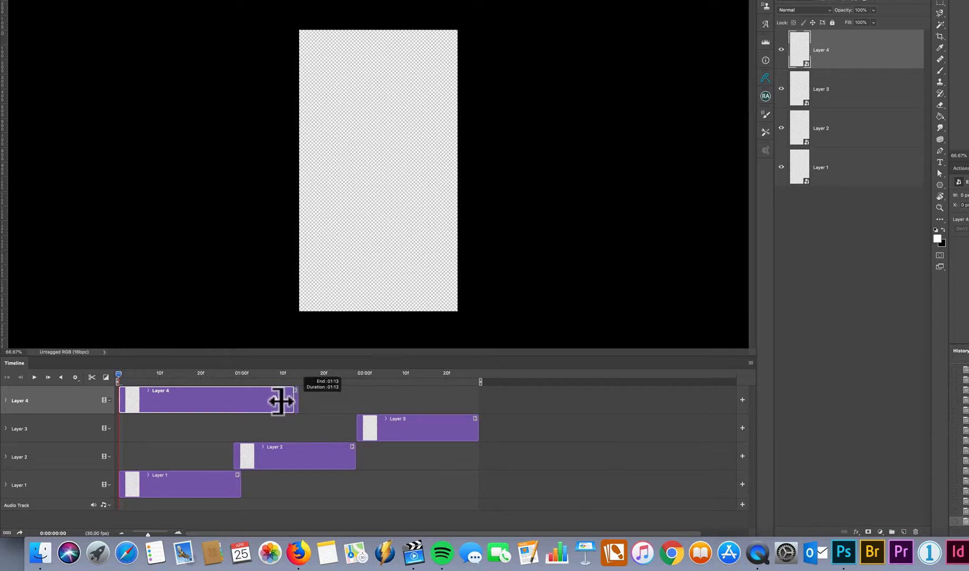
Shorten Layer 4's clip and move it to start after Layer 3 in the sequence
drag(290, 401, 257, 401)
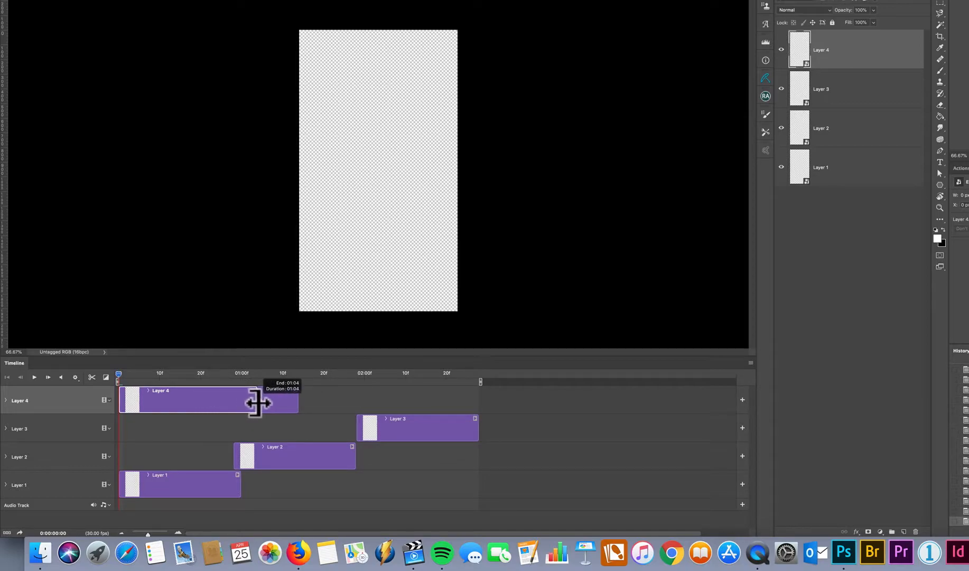
drag(258, 402, 246, 402)
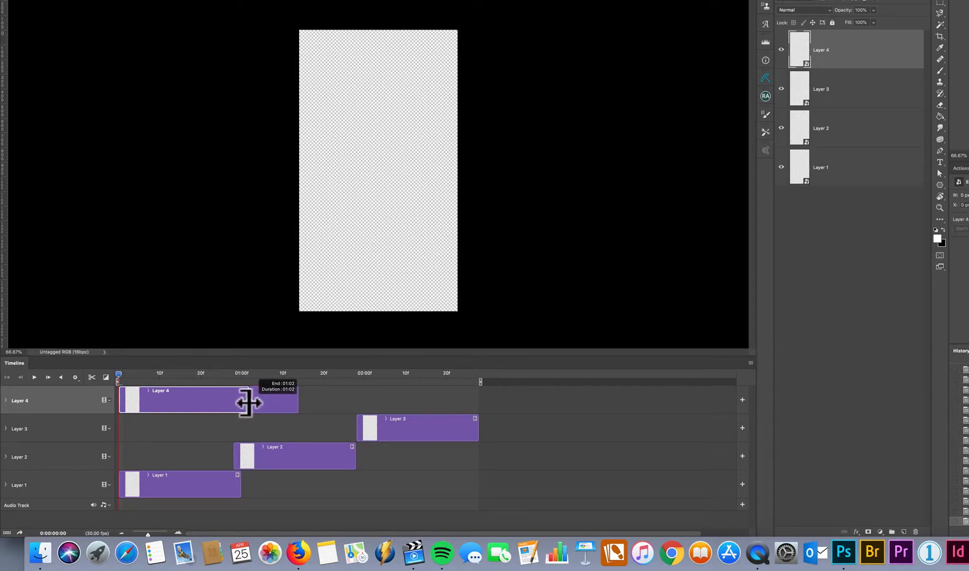
drag(207, 399, 451, 399)
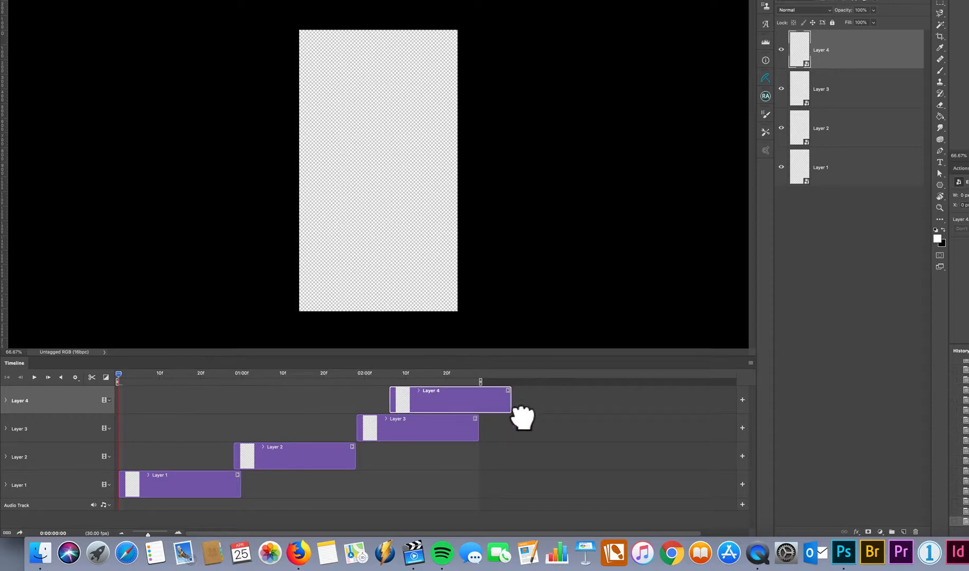
drag(451, 398, 541, 399)
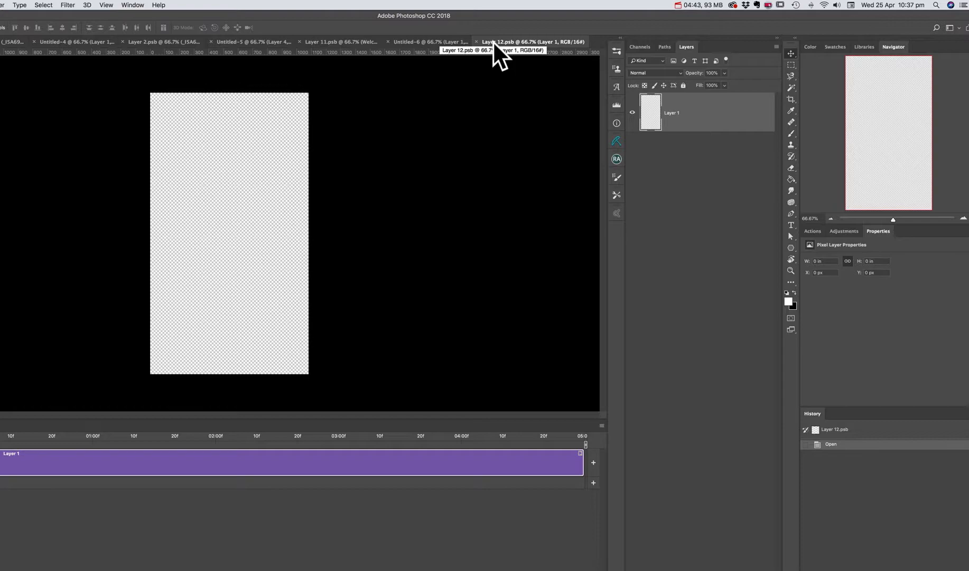
Place the red-sweater portrait _ISA6950-1.jpg as an embedded photo into Layer 12.psb
click(80, 5)
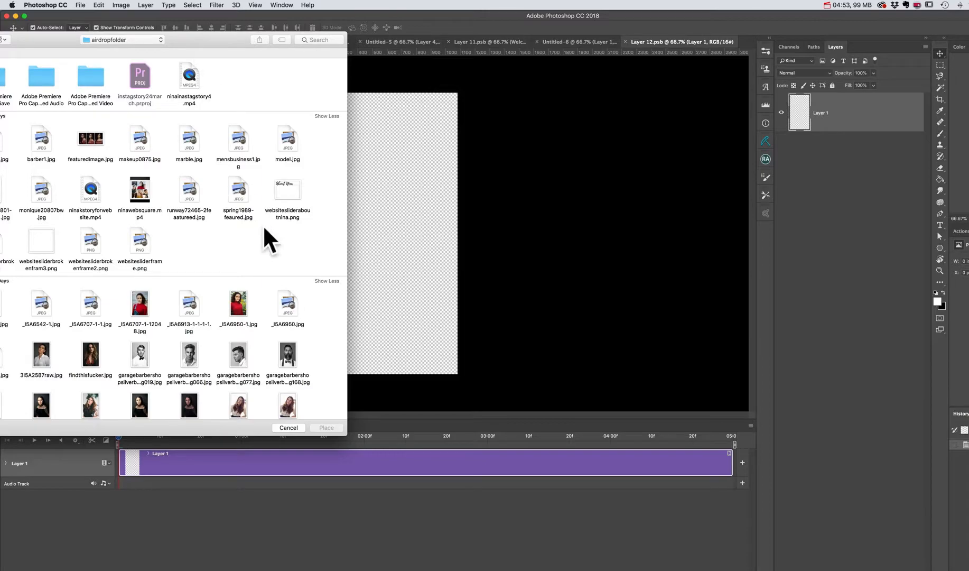
click(238, 303)
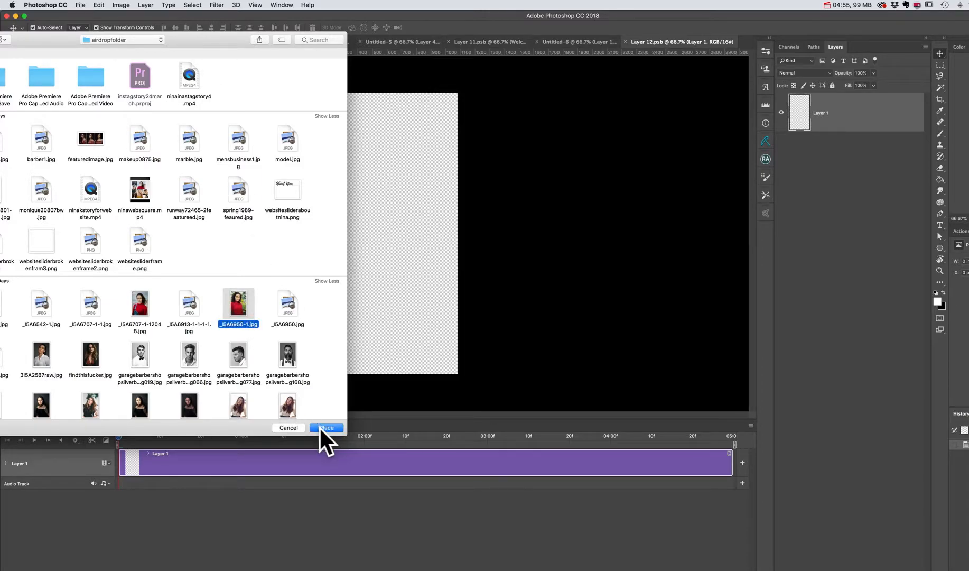
click(326, 427)
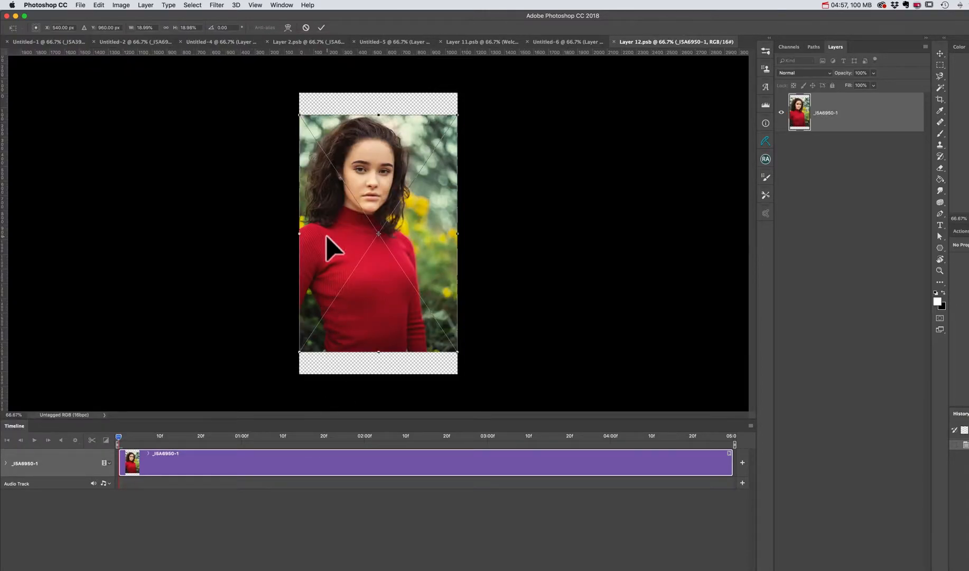
mouse_move(301, 114)
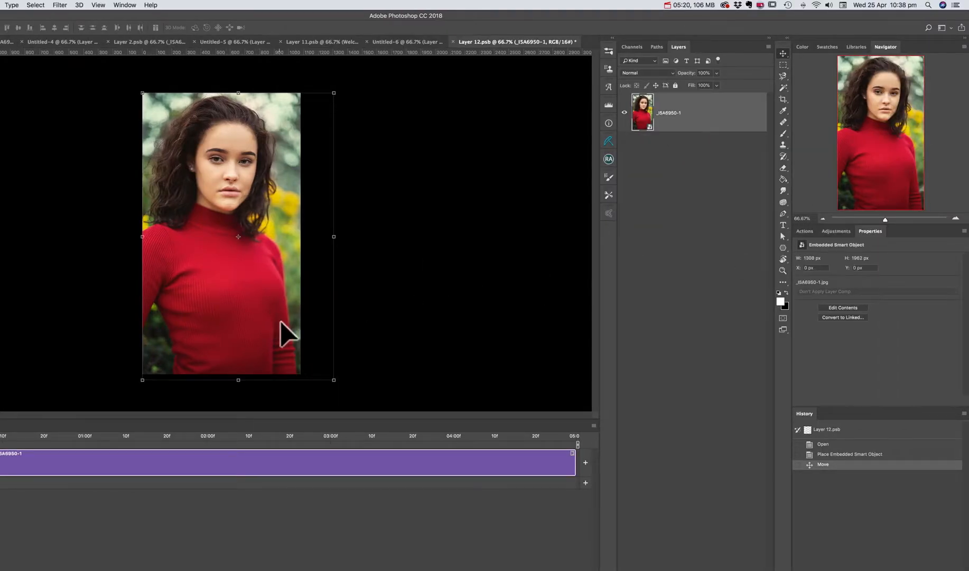
mouse_move(368, 408)
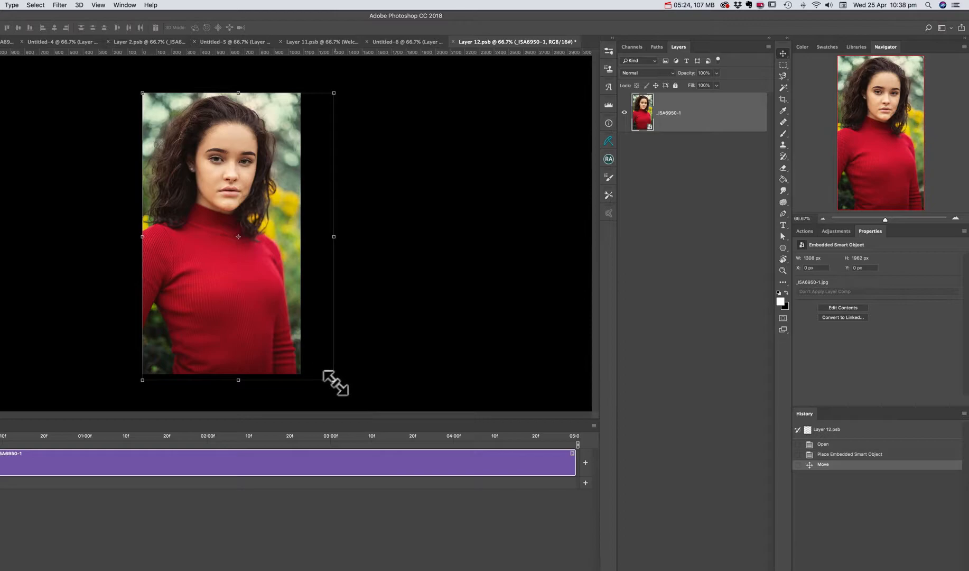
Shrink the photo into the upper canvas over a new white-filled background layer, then start a text layer below
drag(334, 380, 328, 372)
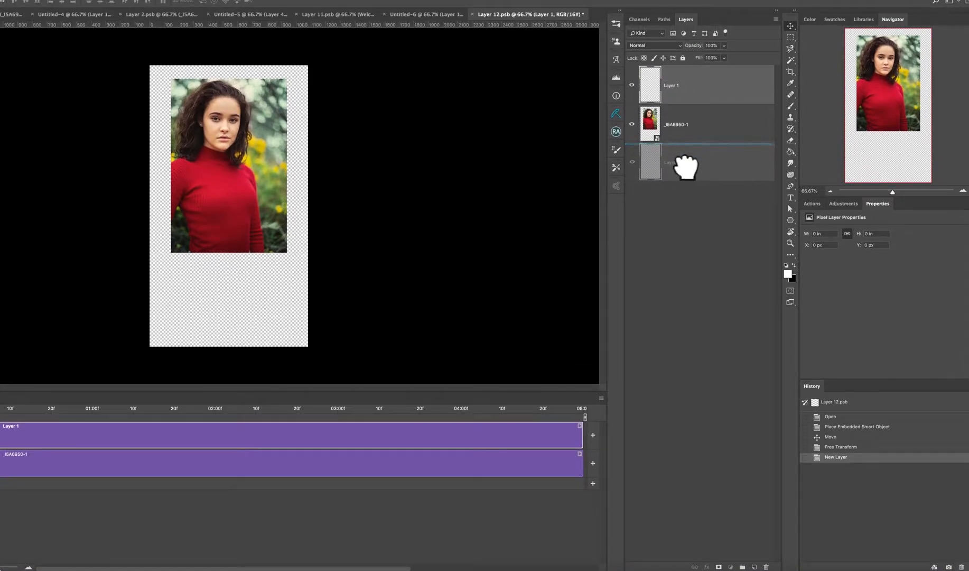
drag(671, 162, 671, 99)
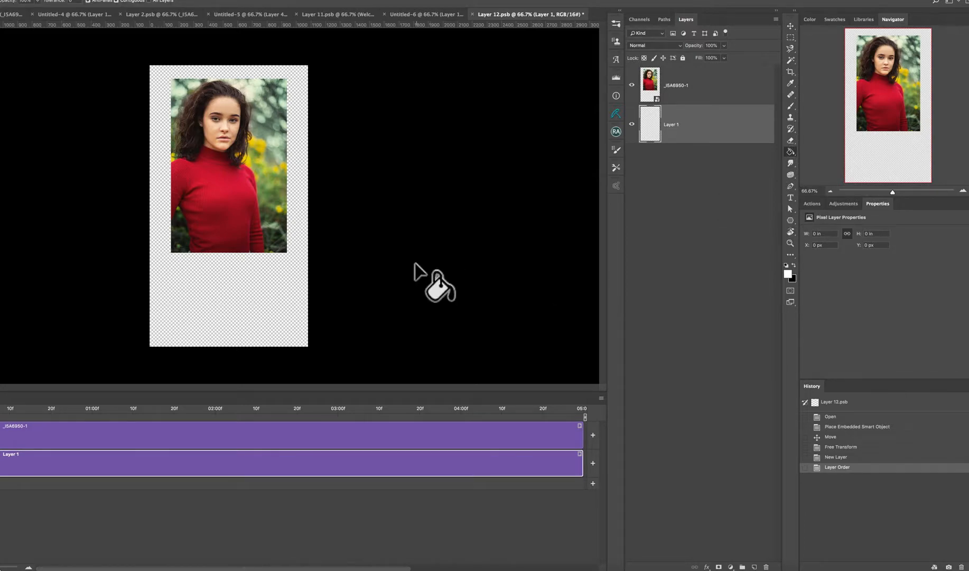
click(241, 288)
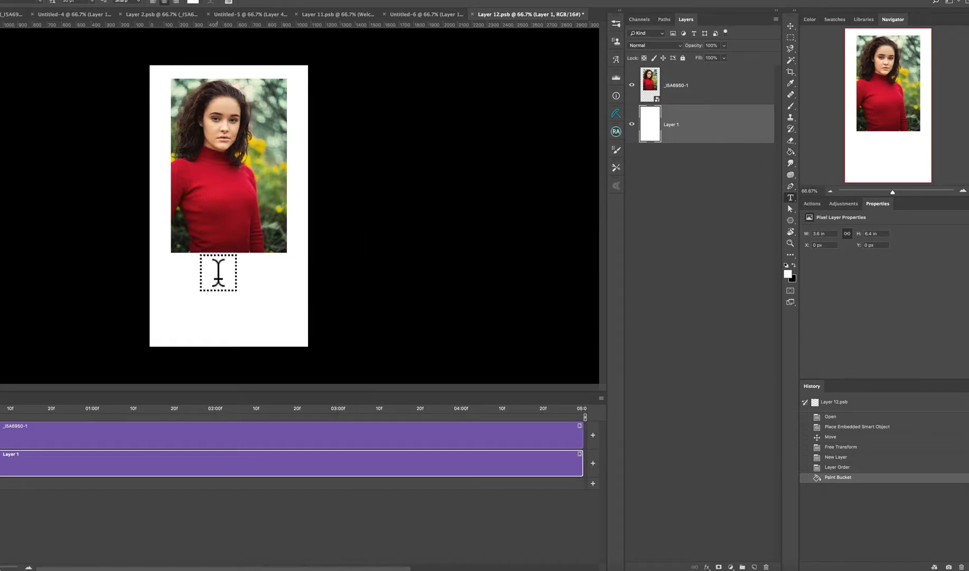
click(218, 274)
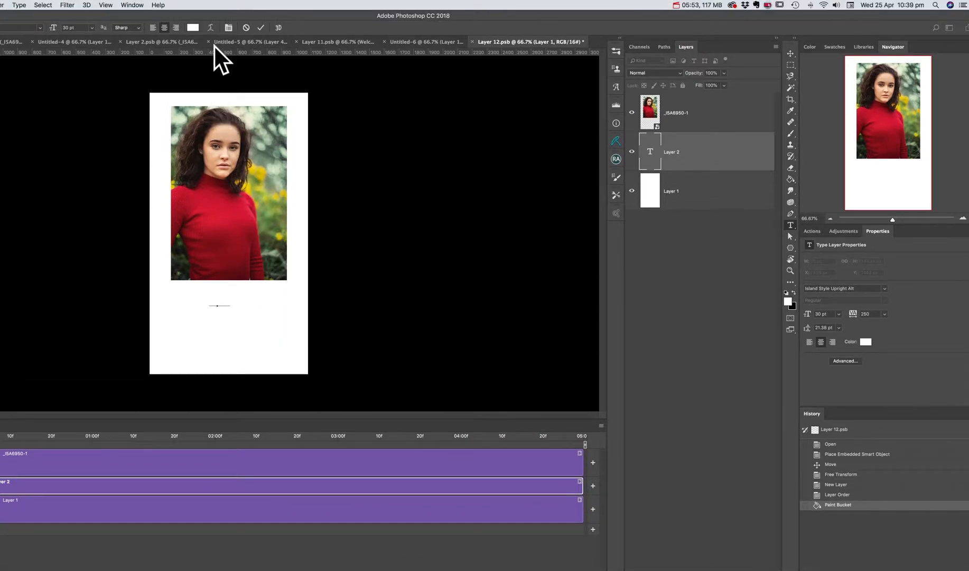
mouse_move(741, 315)
text(re)
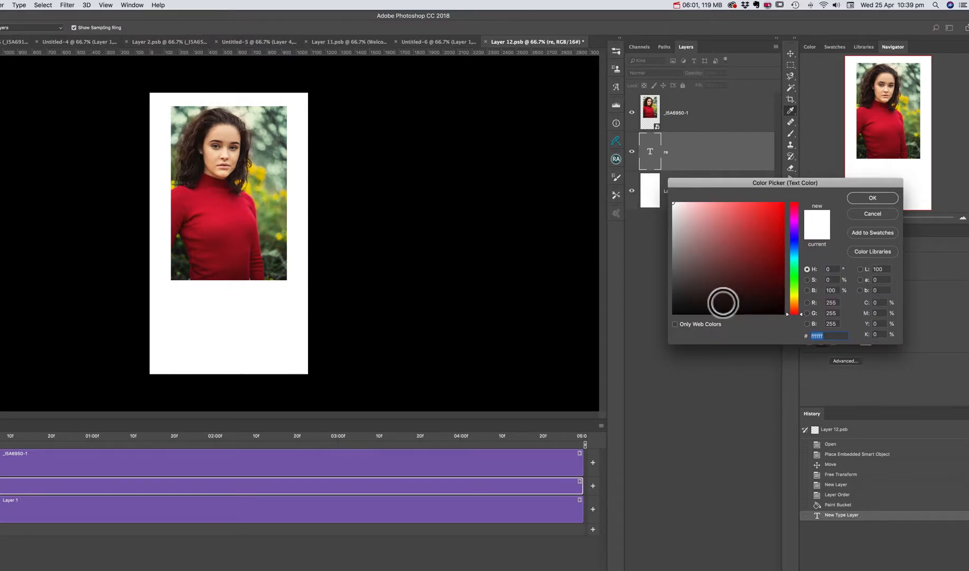
Write black caption text 'RECENT WORK' on two lines beneath the photo
click(669, 312)
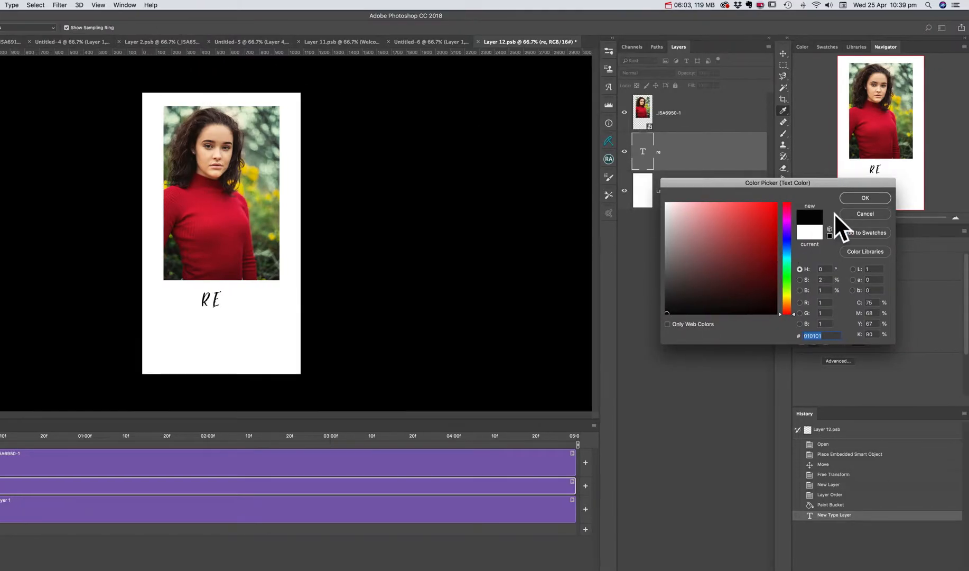
click(865, 197)
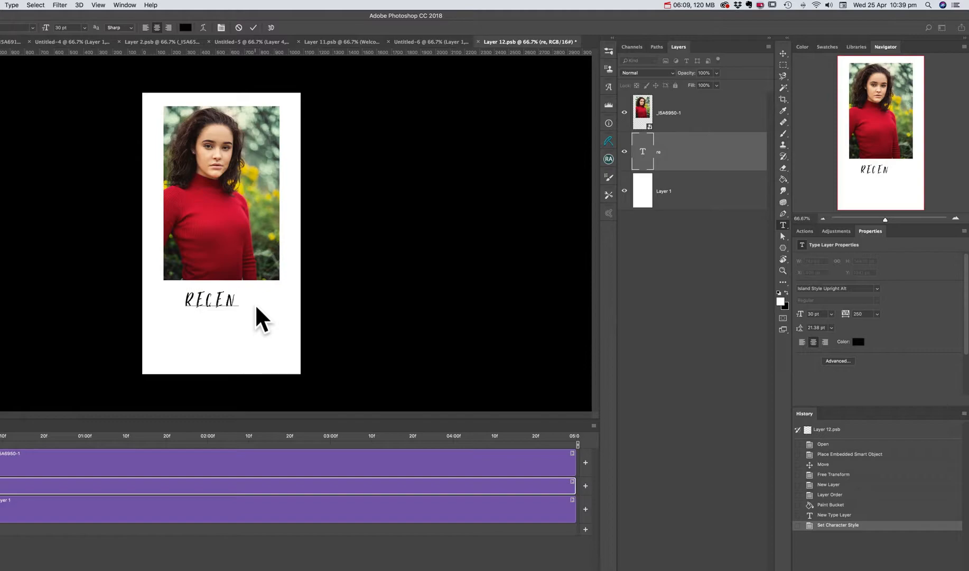
text(T)
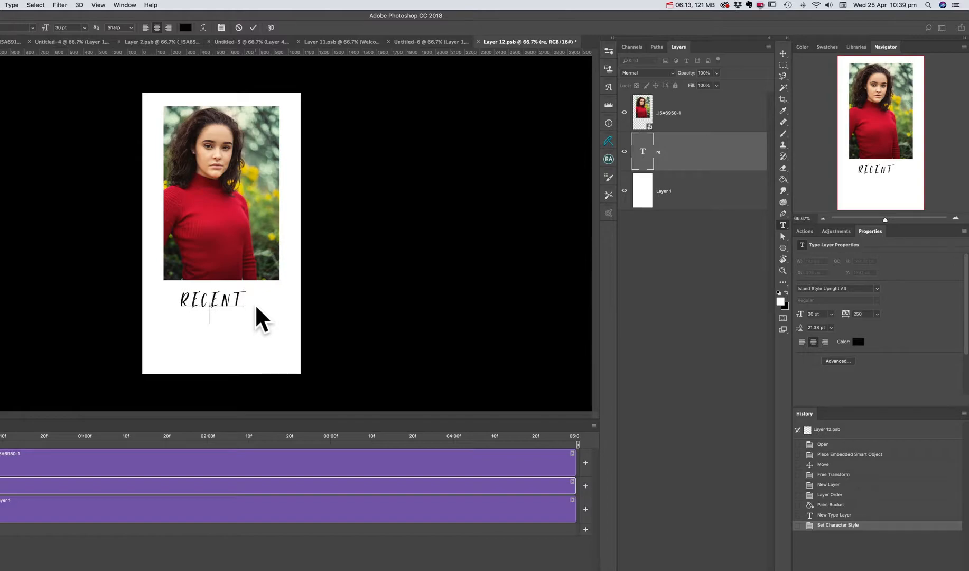
text(WORK)
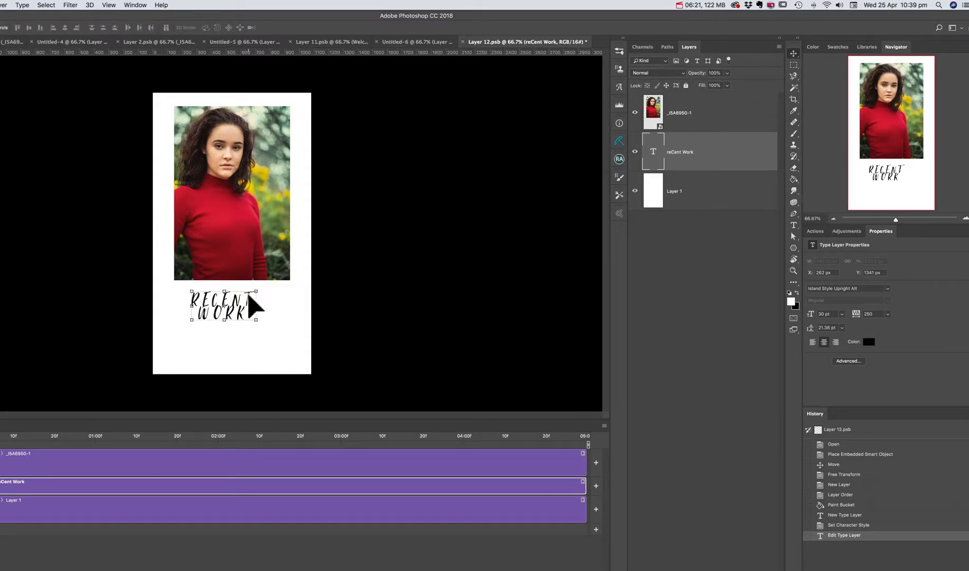
Nudge the red-turtleneck photo into place and select the RECENT WORK title to centre it
drag(227, 304, 235, 315)
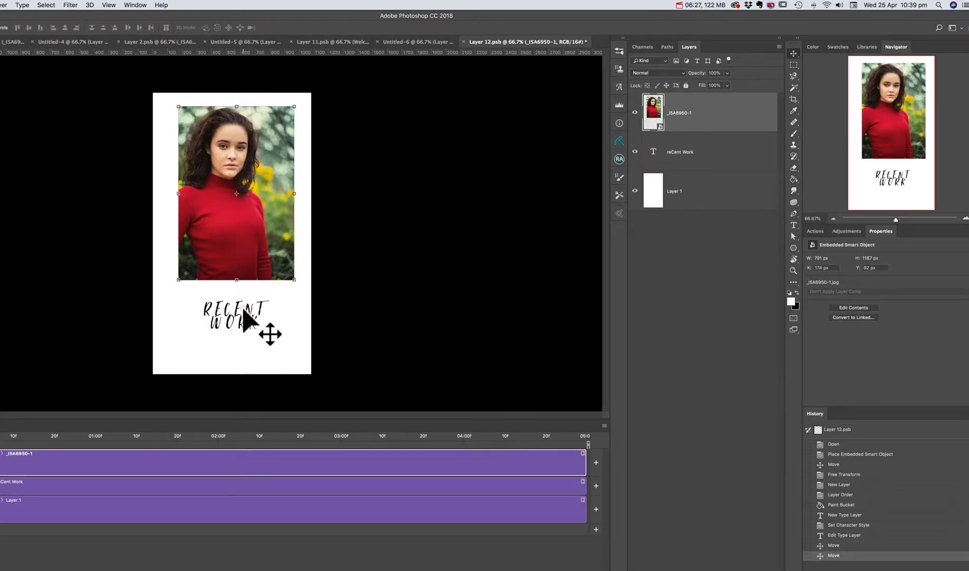
click(680, 151)
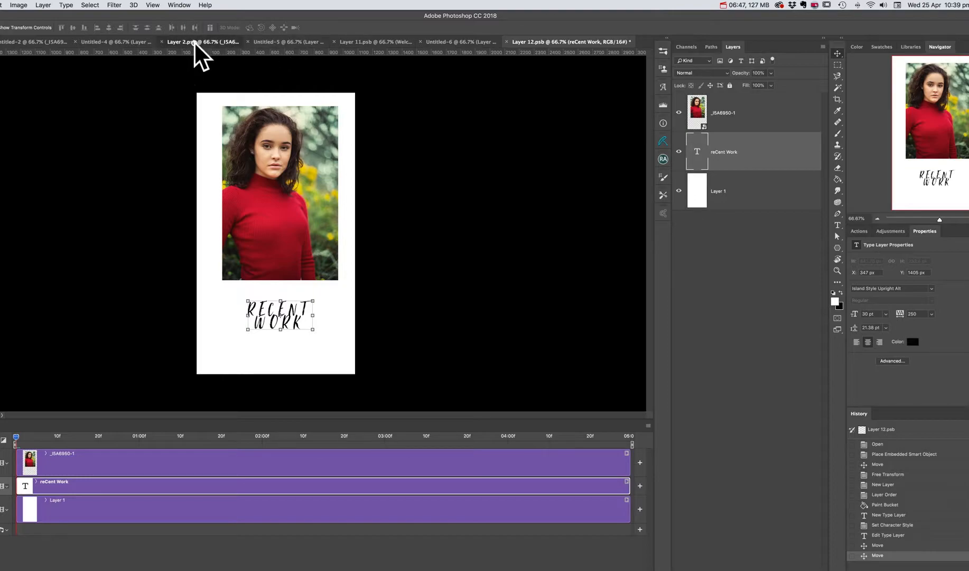
Save the RECENT WORK smart object so it updates as the first clip in Untitled-6
click(173, 41)
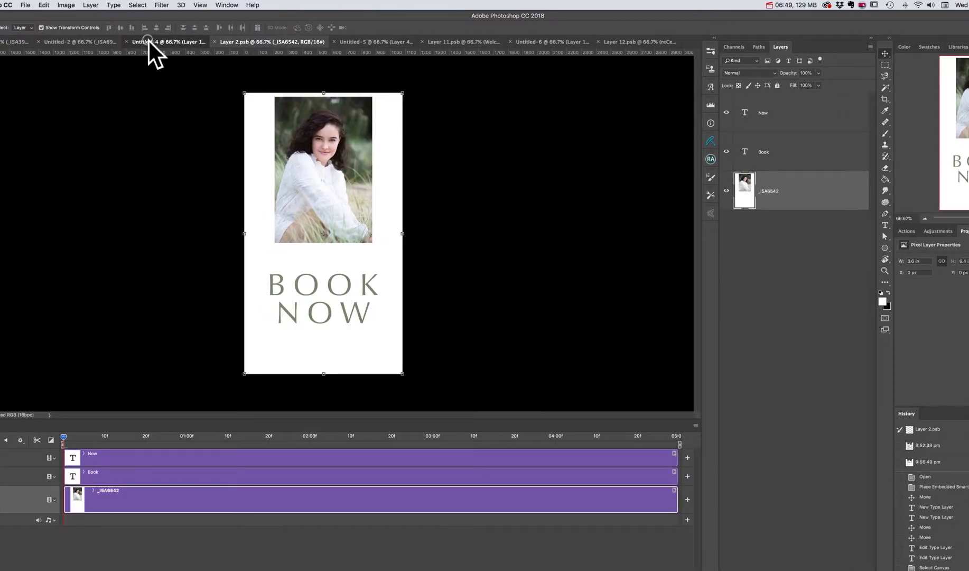
click(167, 42)
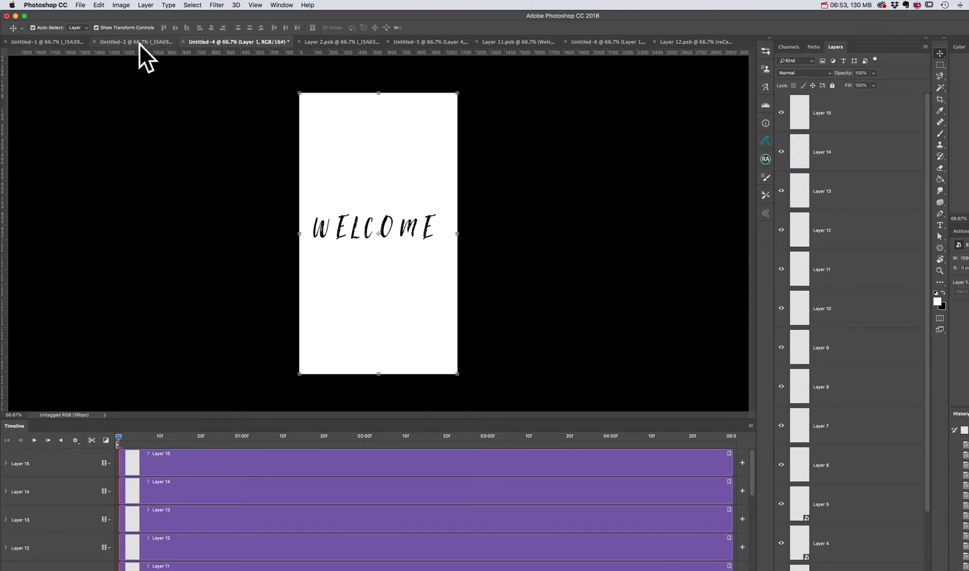
click(134, 41)
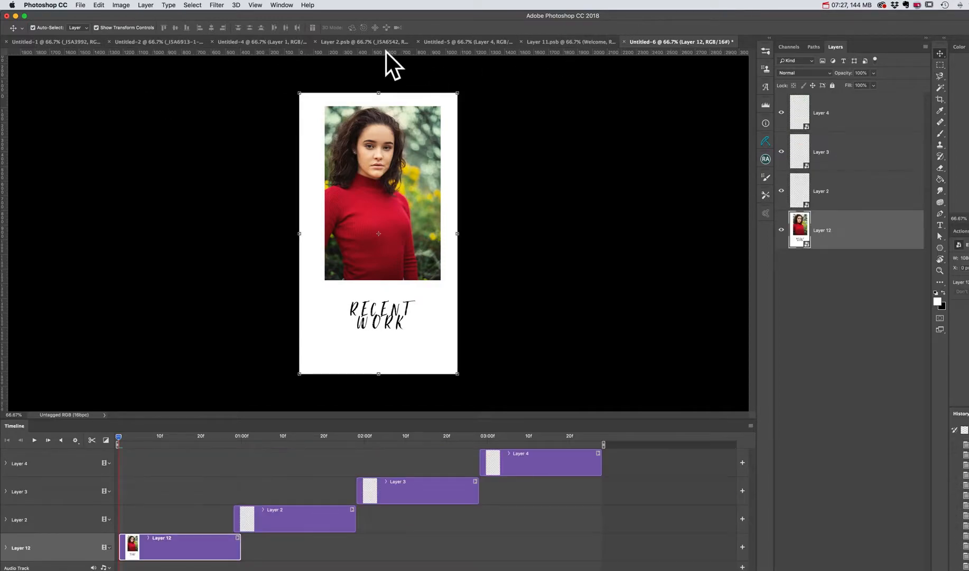
Review the WELCOME and BOOK NOW pages, then return to the Untitled-6 story document
click(469, 41)
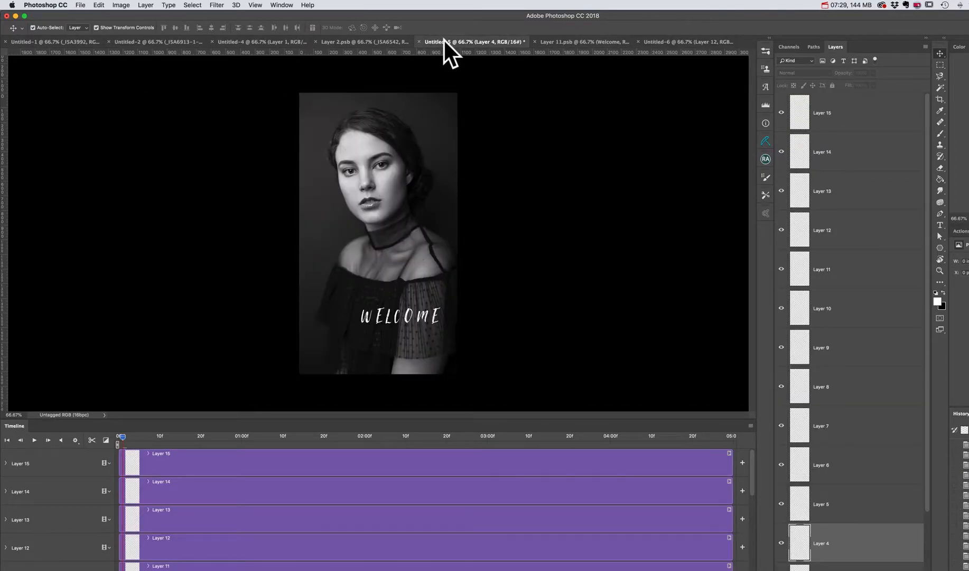
click(349, 41)
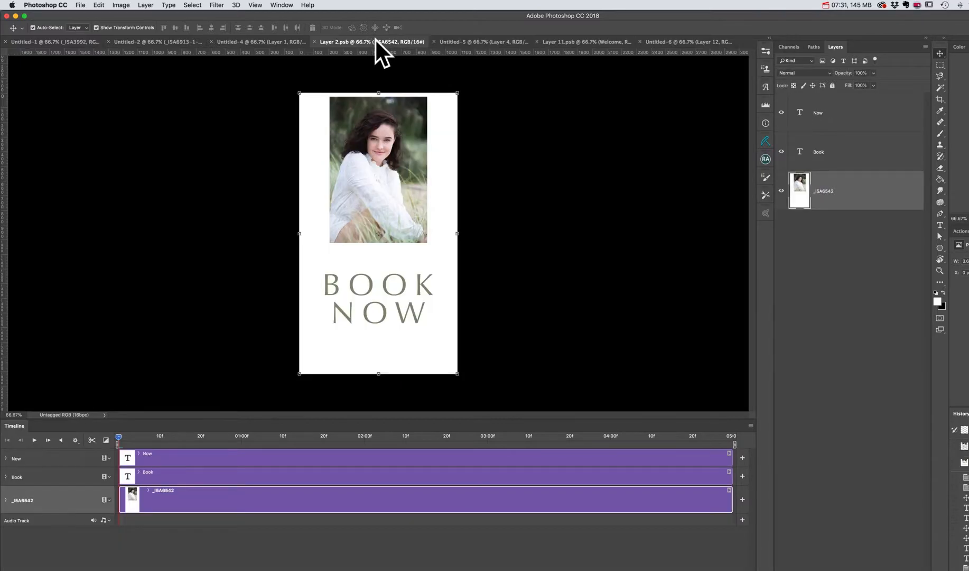
click(261, 42)
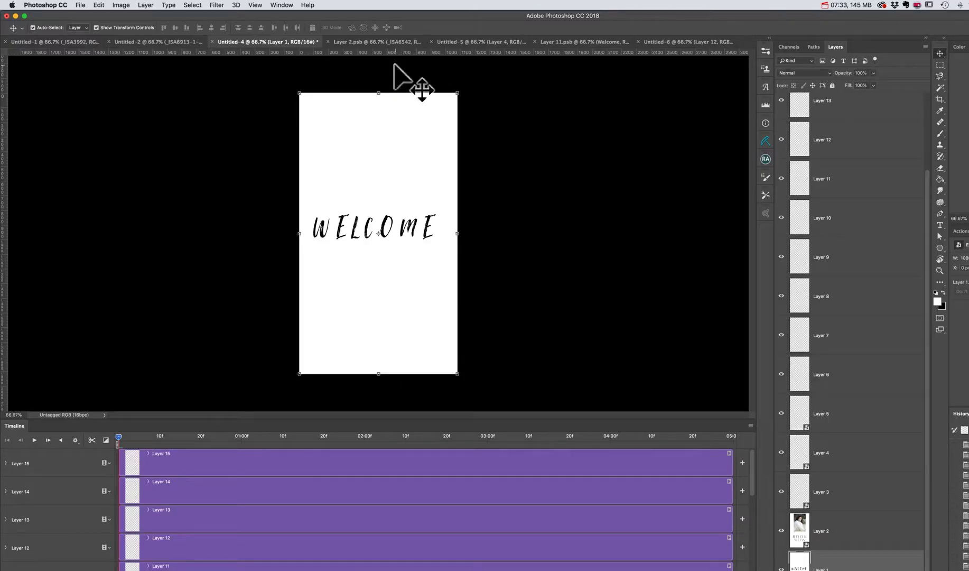
click(677, 41)
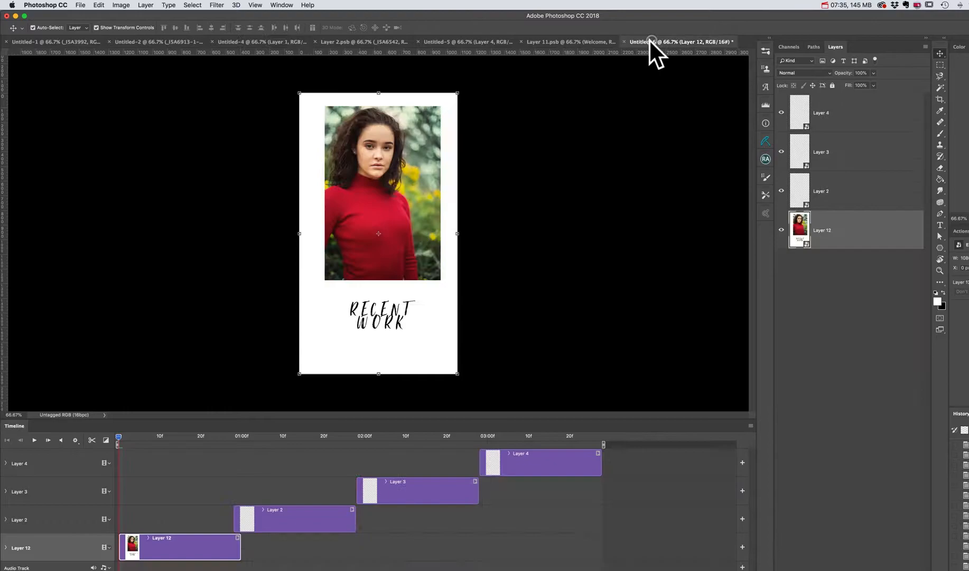
mouse_move(584, 312)
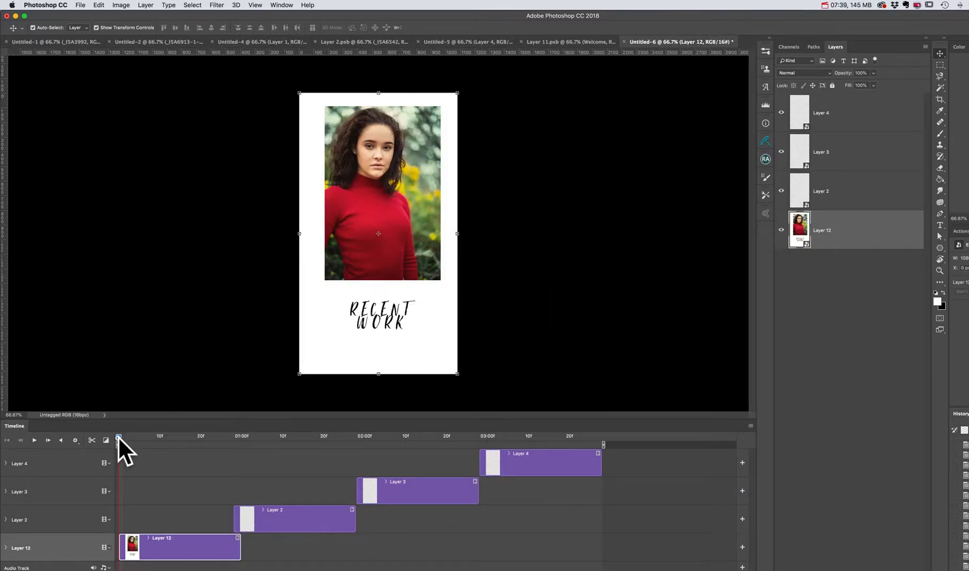
Give Layer 12's clip a Zoom In motion with Resize to Fill Canvas after previewing its opening frames
drag(118, 443, 172, 443)
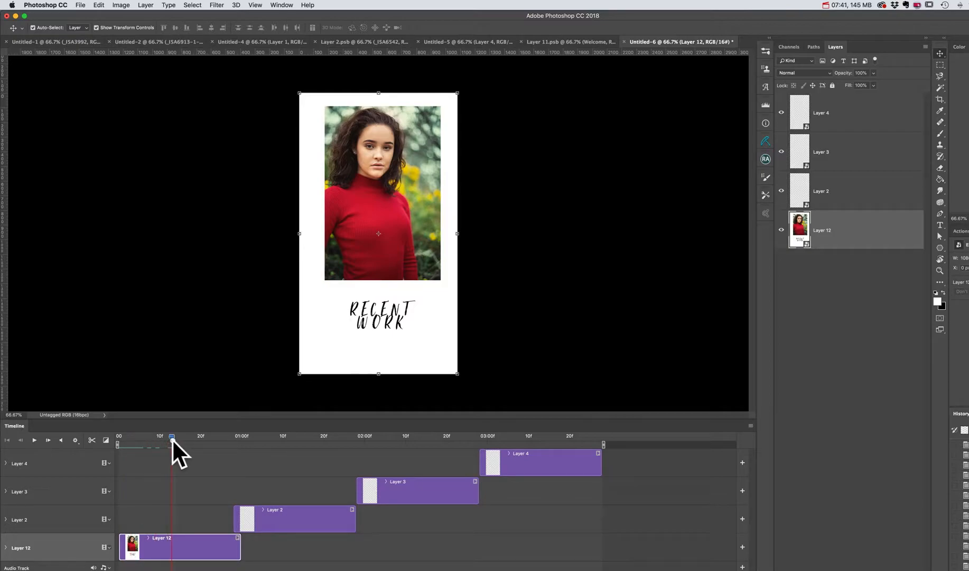
drag(173, 444, 154, 442)
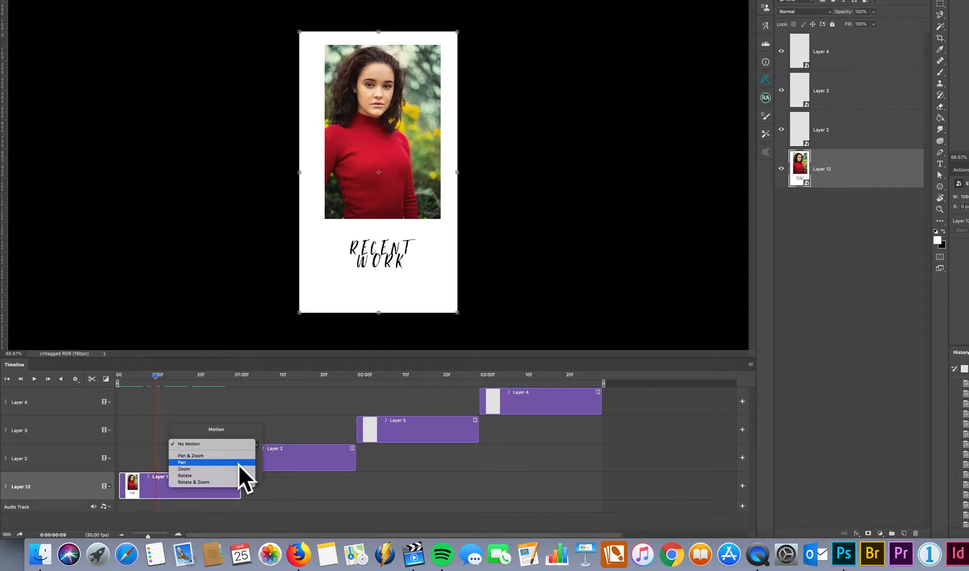
click(184, 469)
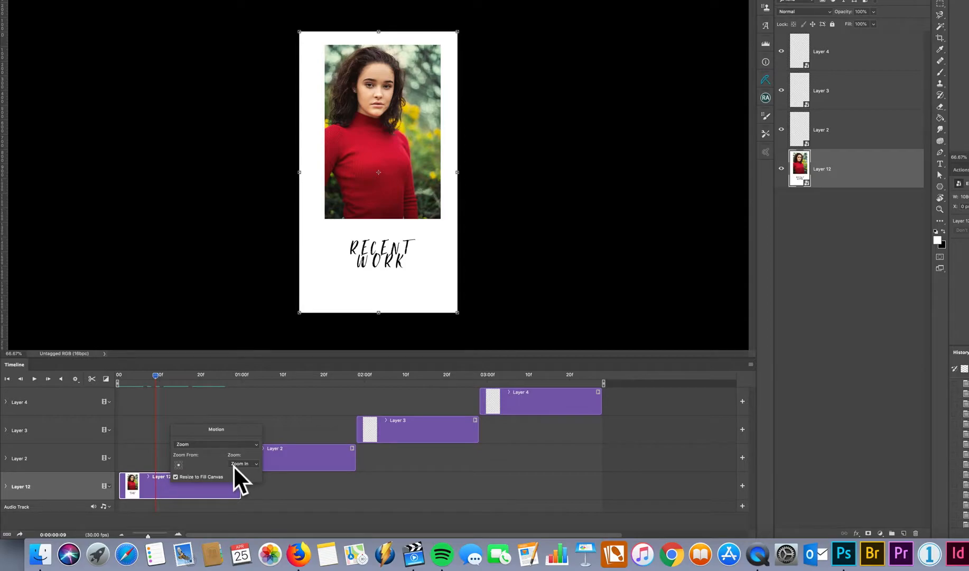
click(176, 477)
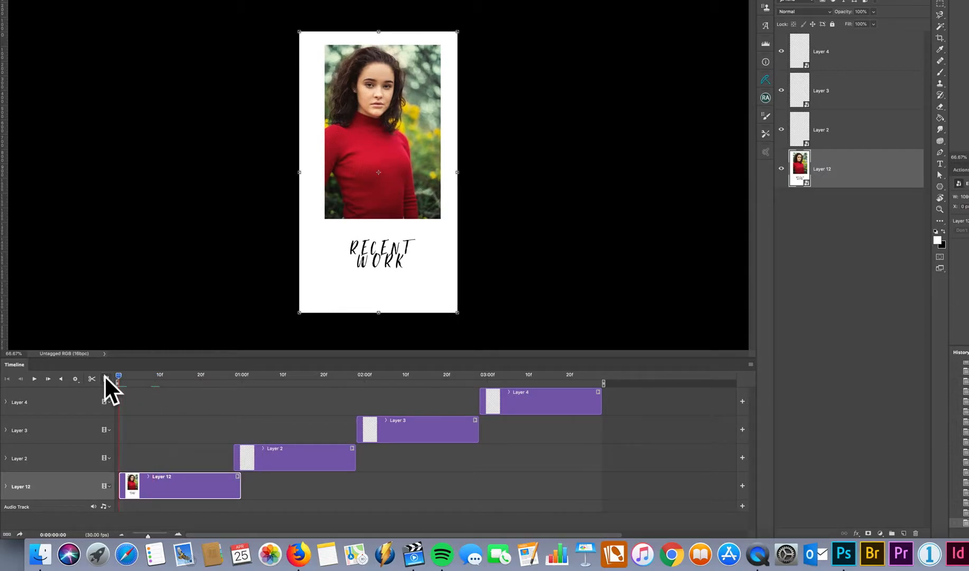
click(34, 379)
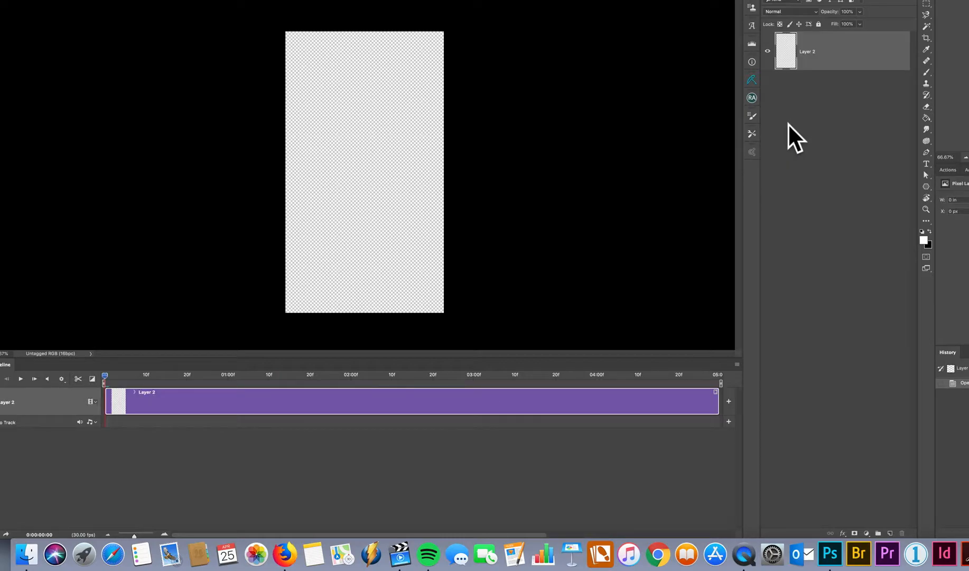
Place Embedded the portrait _ISA6707-1-1.jpg into the blank Layer 2 smart object
click(78, 5)
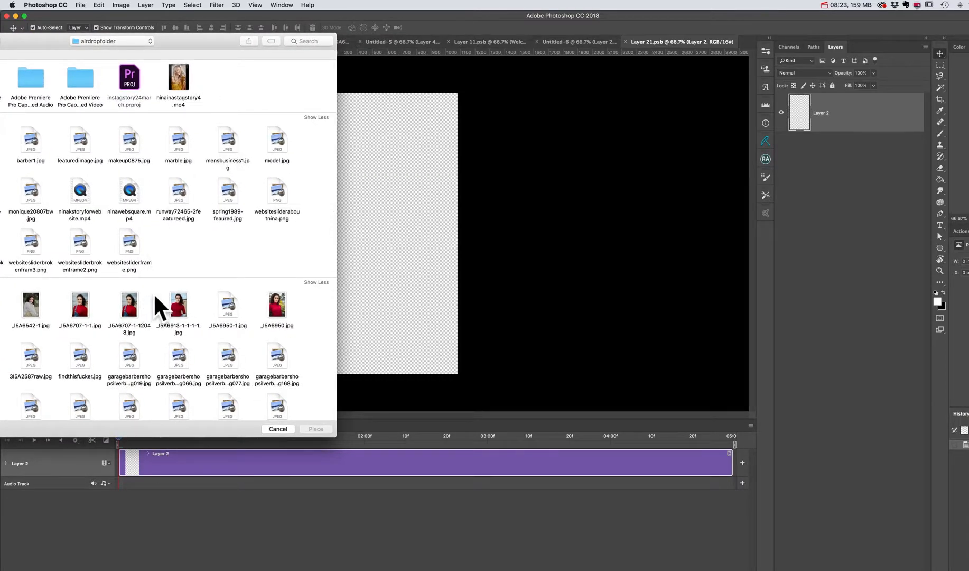
click(79, 303)
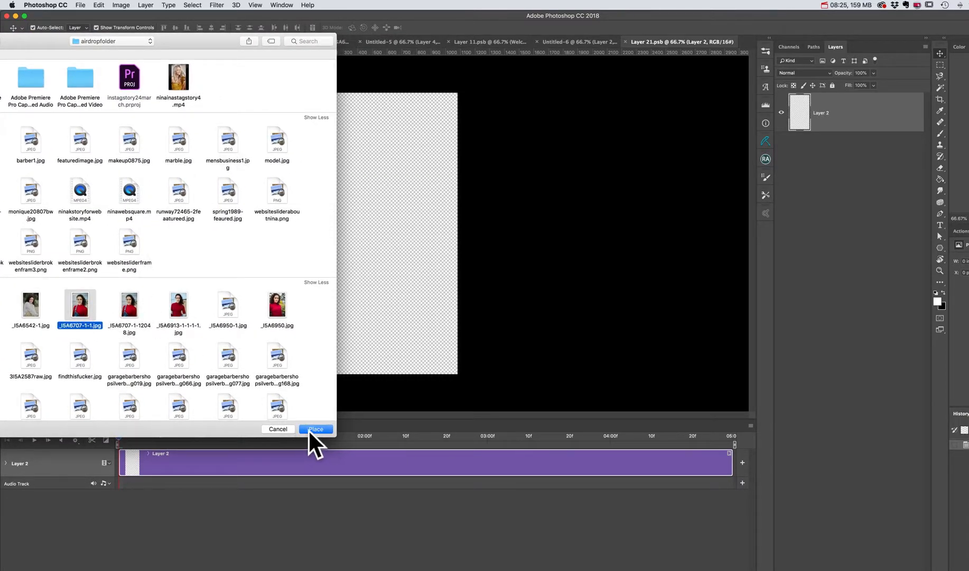
click(315, 429)
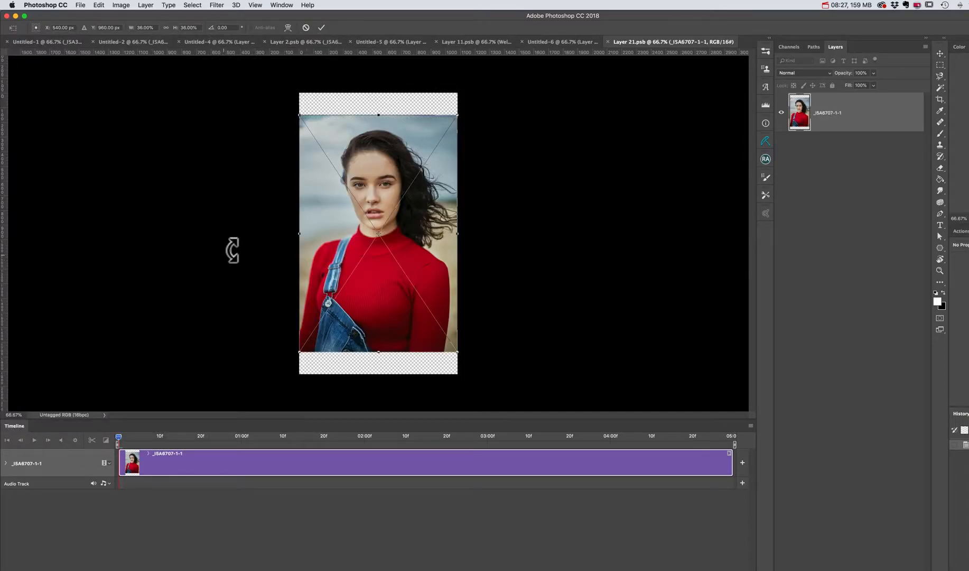
mouse_move(298, 104)
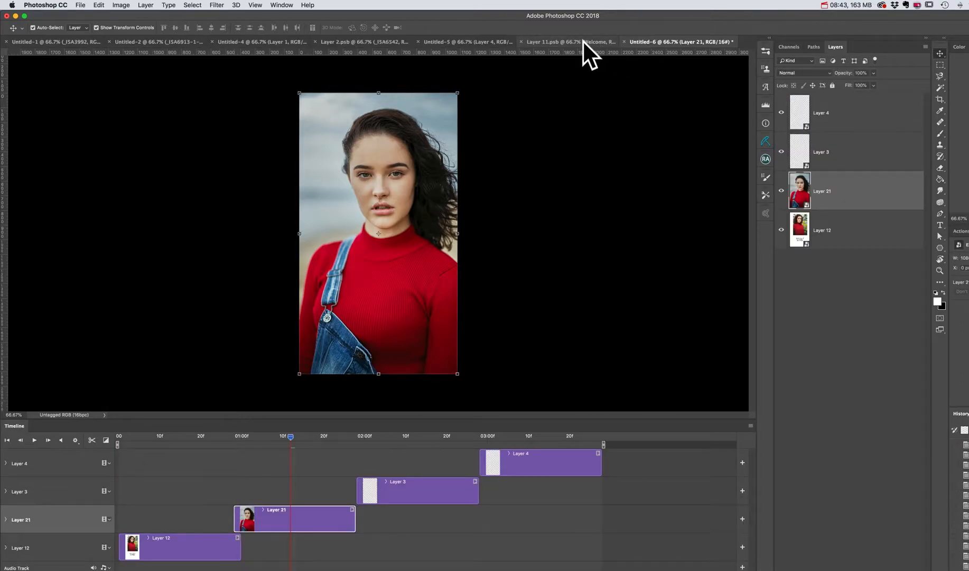
Check the Layer 11.psb Welcome page, return to Untitled-6 and rewind the timeline to the start
click(555, 42)
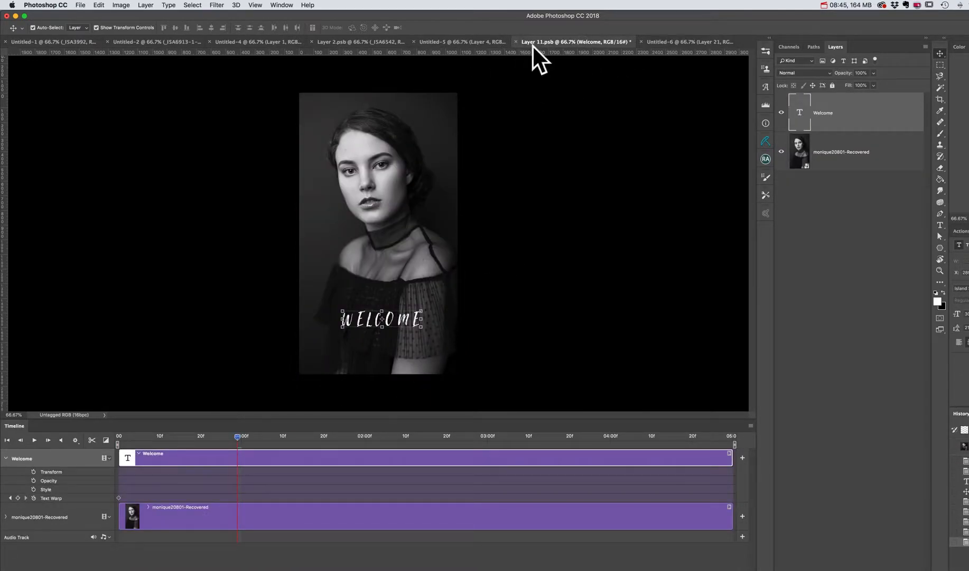
click(680, 41)
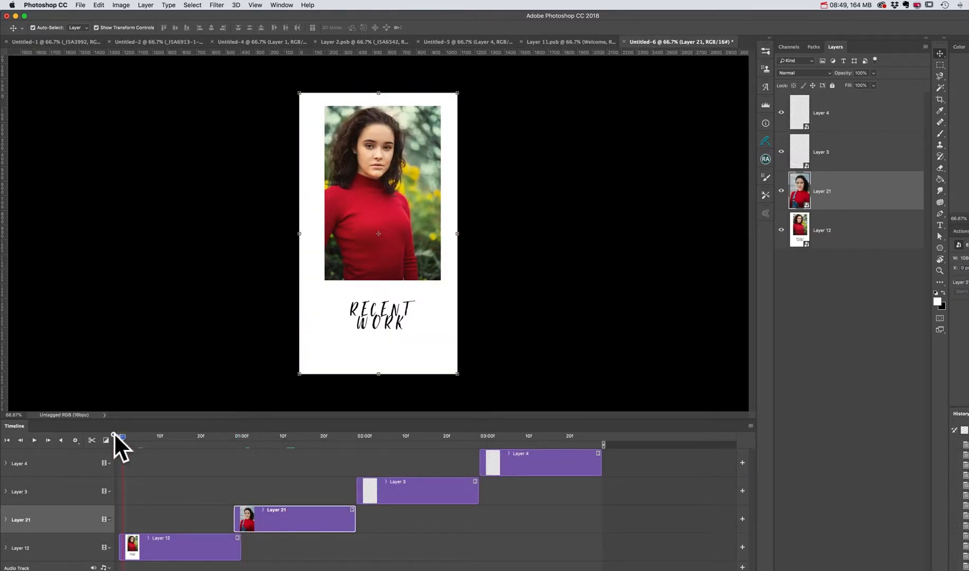
click(34, 440)
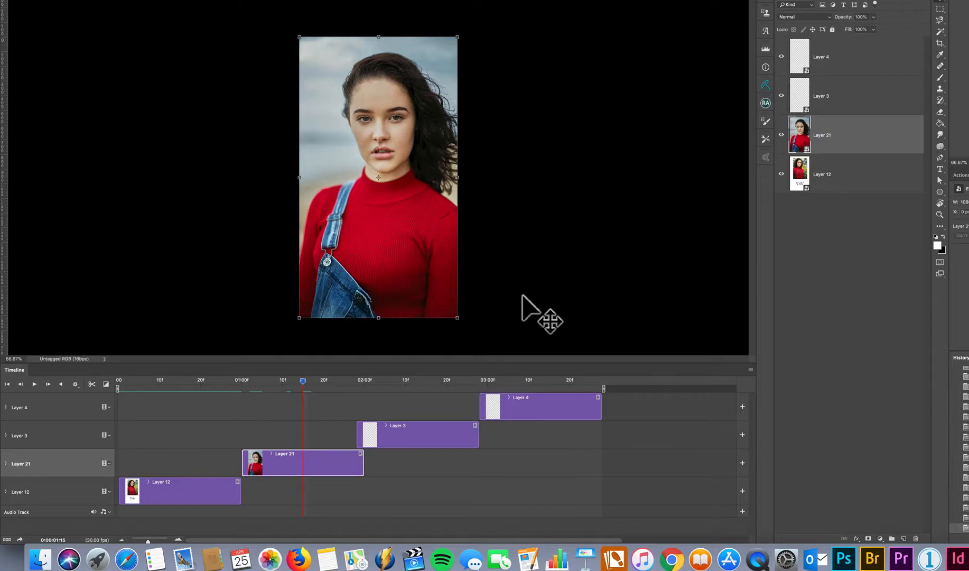
mouse_move(381, 155)
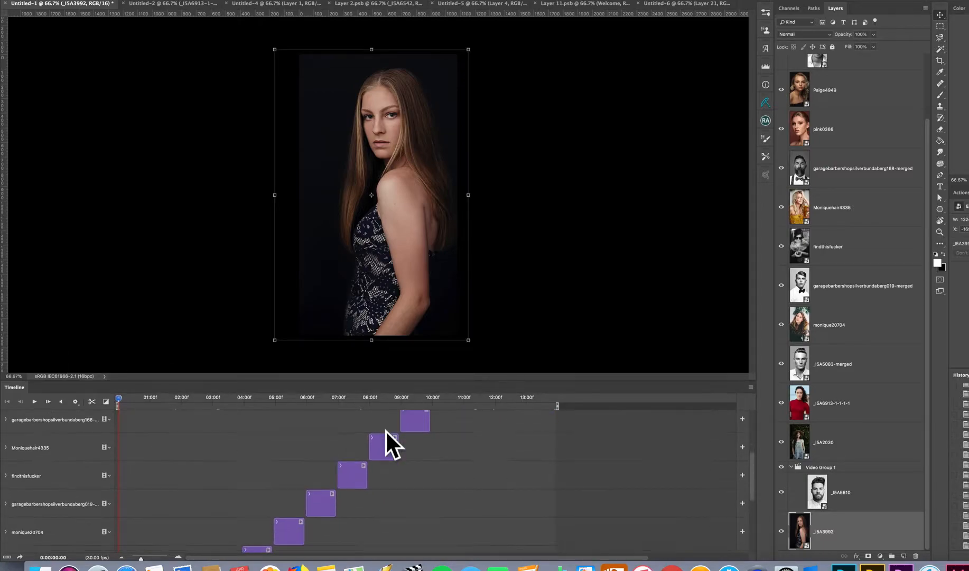
scroll(down, 3)
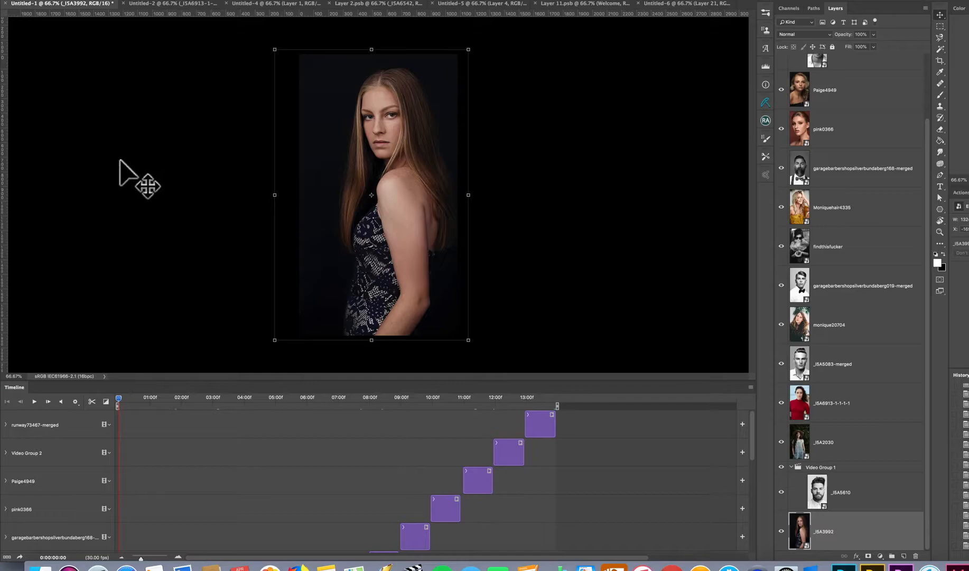
click(79, 5)
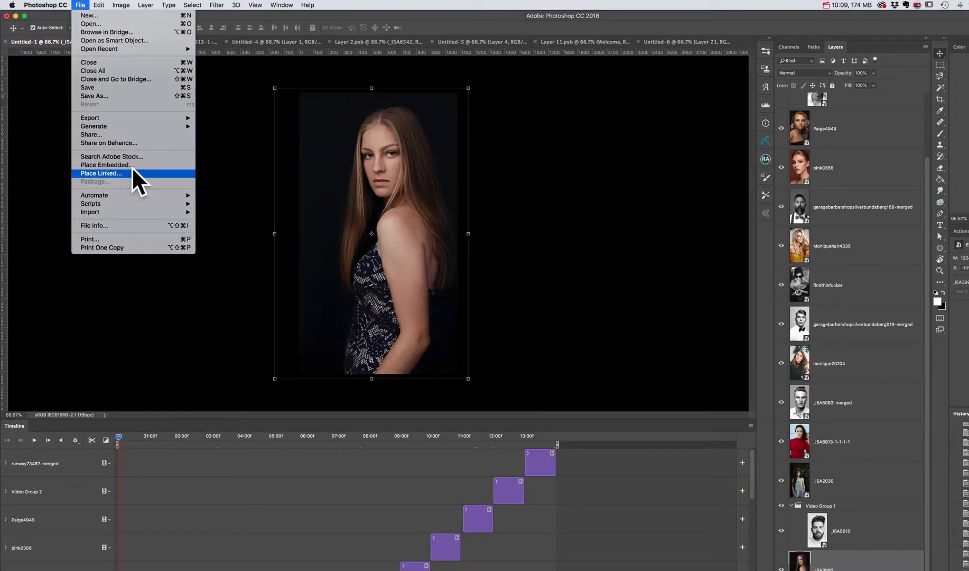
mouse_move(90, 117)
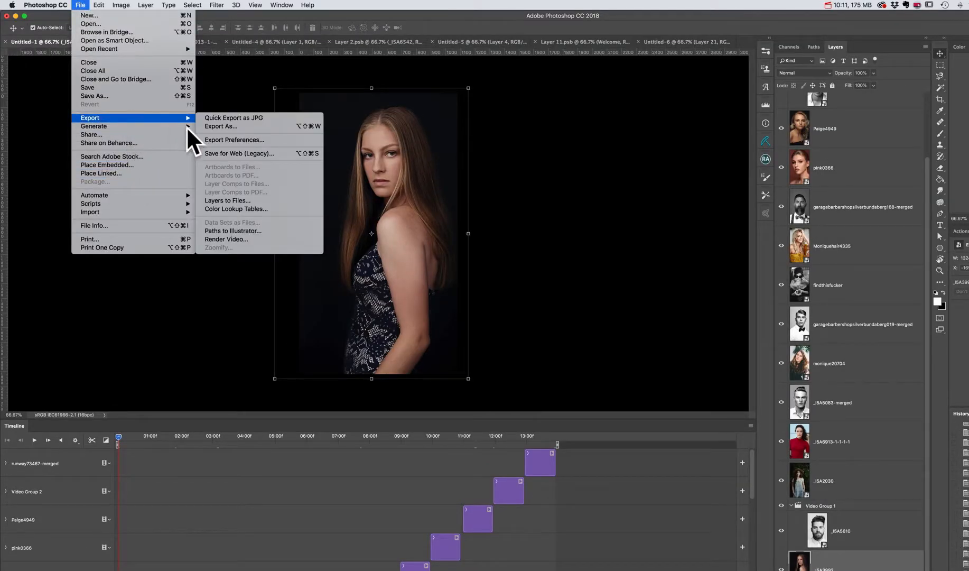
mouse_move(240, 240)
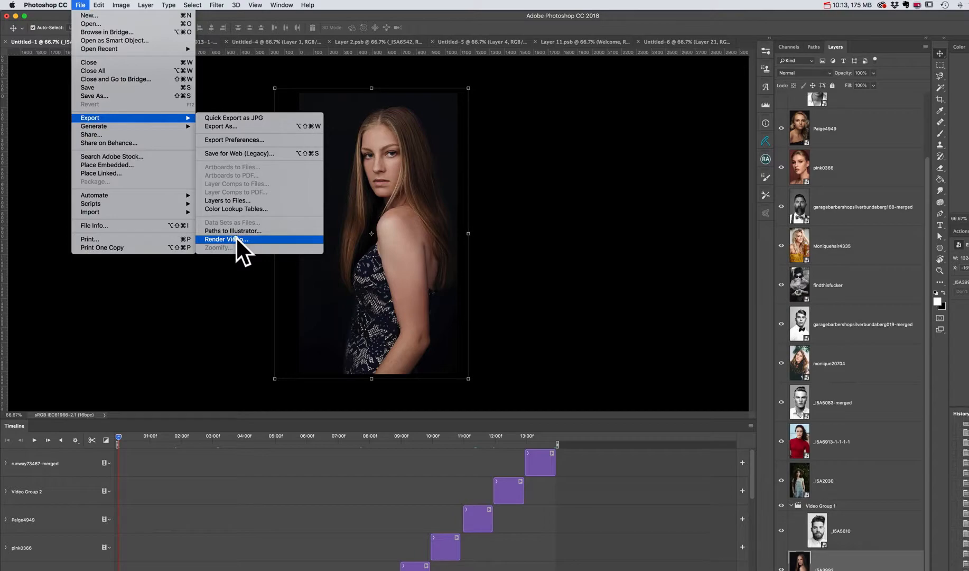
click(225, 239)
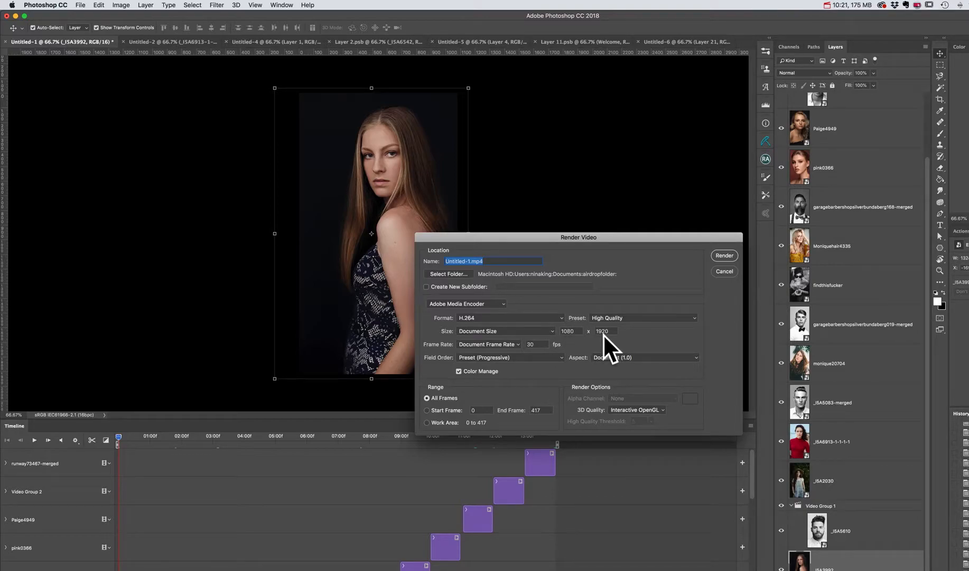
click(725, 270)
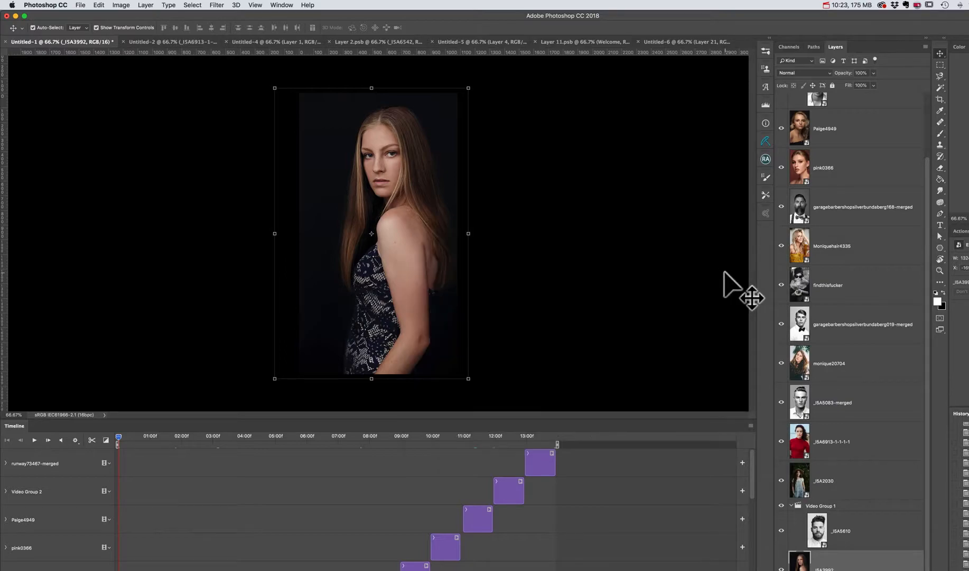
mouse_move(585, 237)
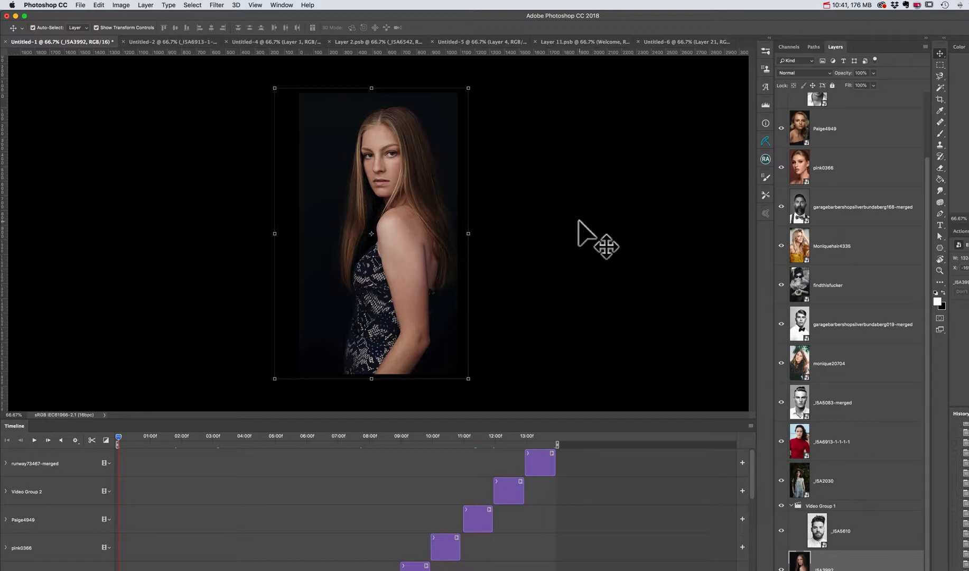
mouse_move(792, 232)
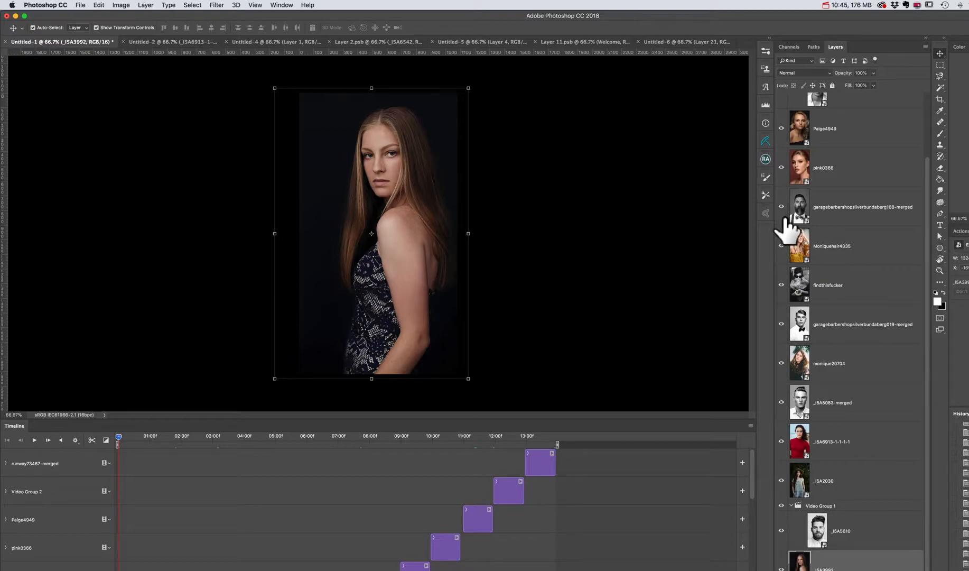
mouse_move(646, 204)
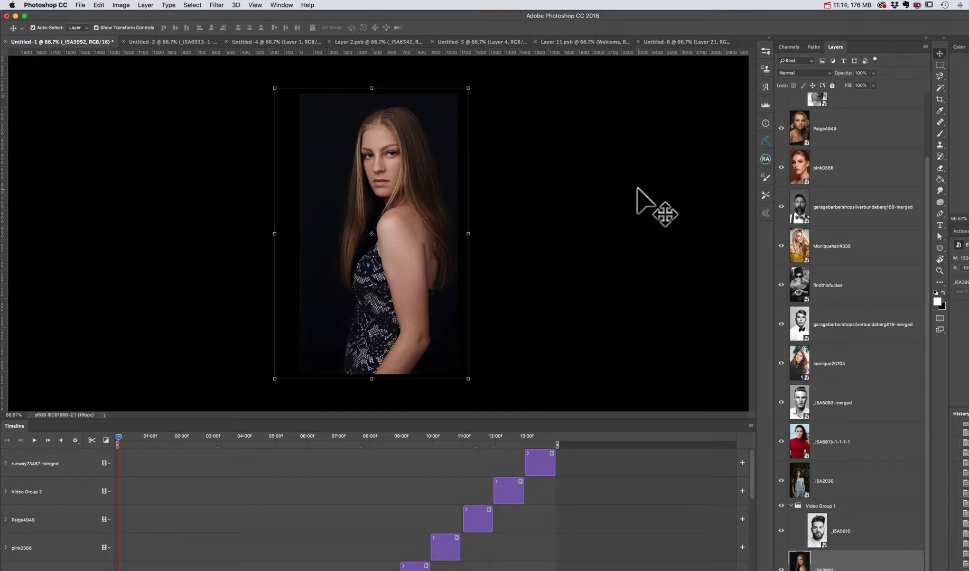
mouse_move(495, 135)
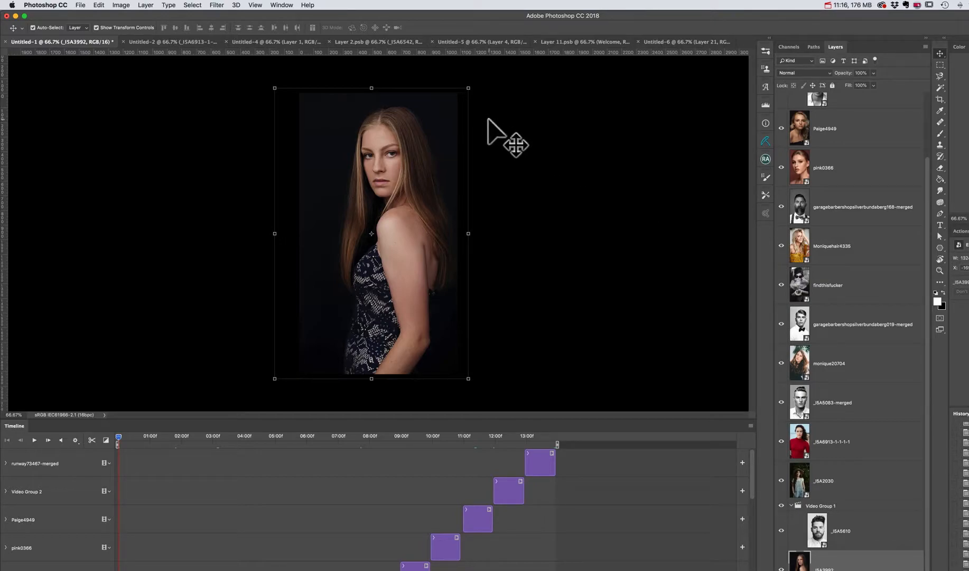